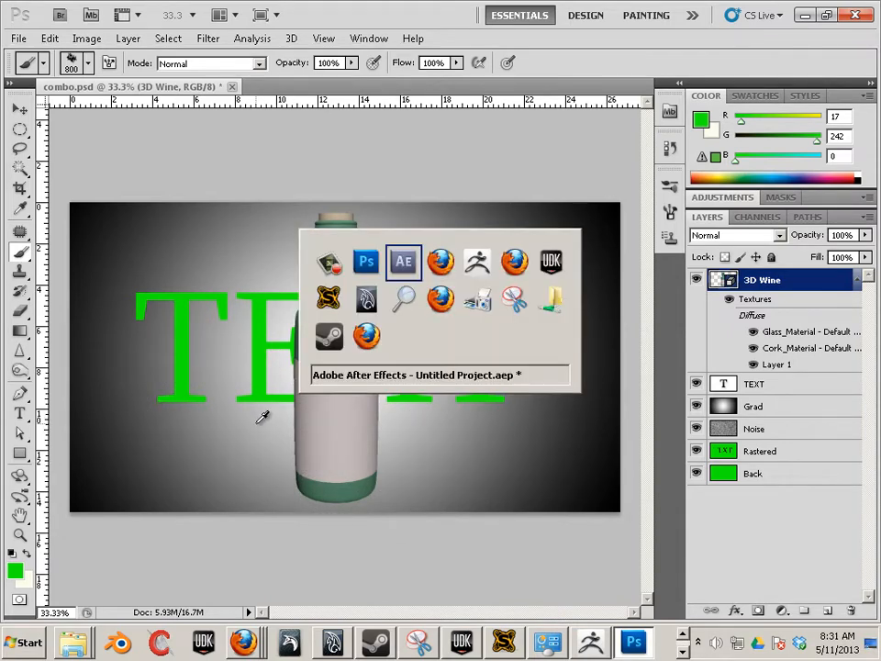
mouse_move(353, 165)
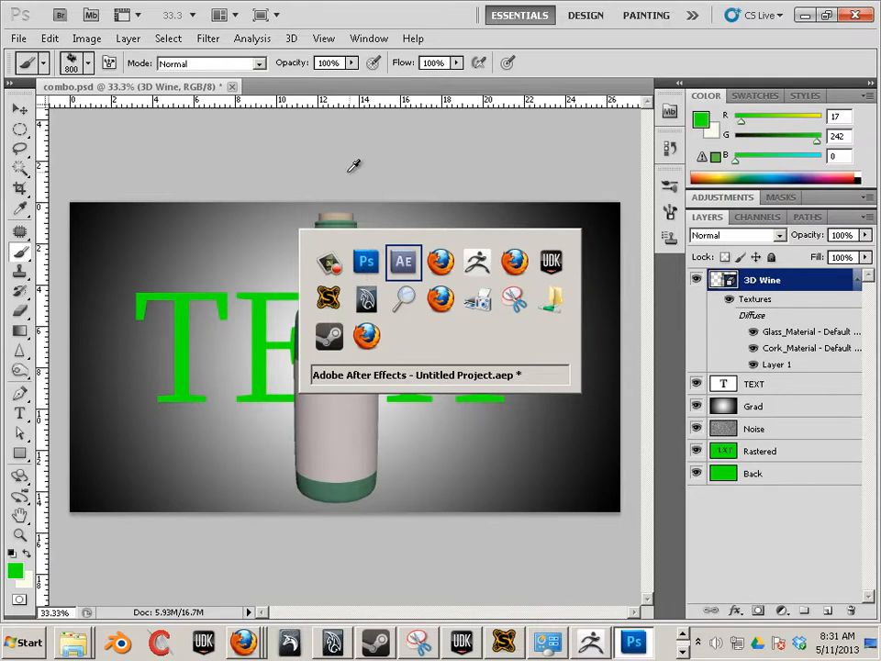
Switch to the After Effects project showing the combo composition's imported layers
left_click(404, 261)
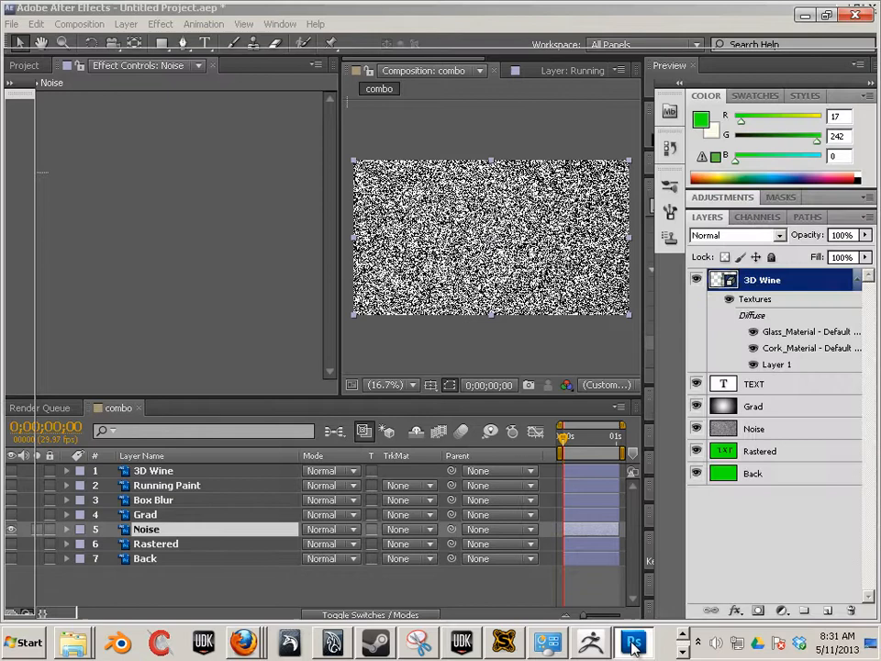
Return to the combo document and create an empty Layer 1 above 3D Wine
left_click(631, 642)
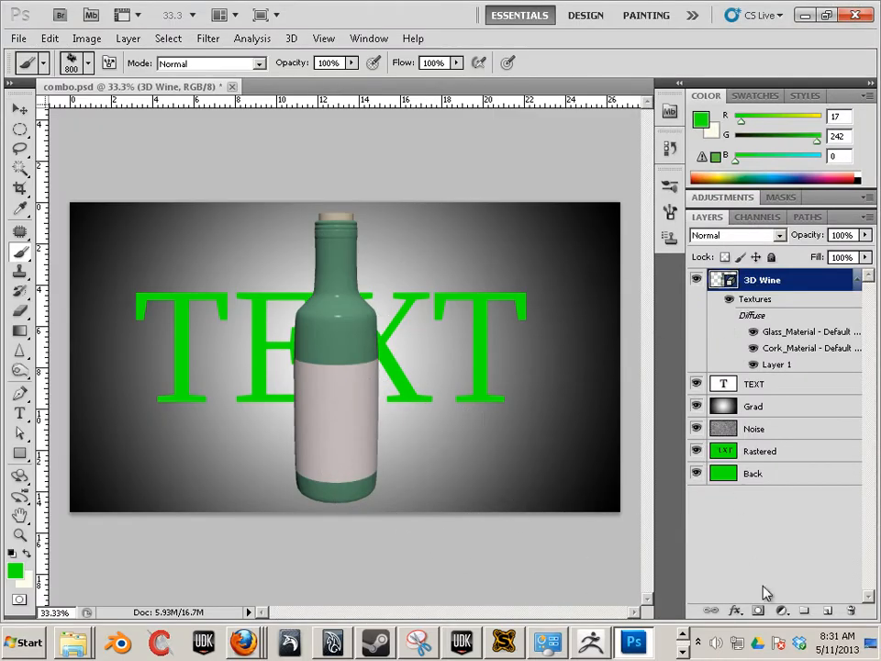
left_click(825, 609)
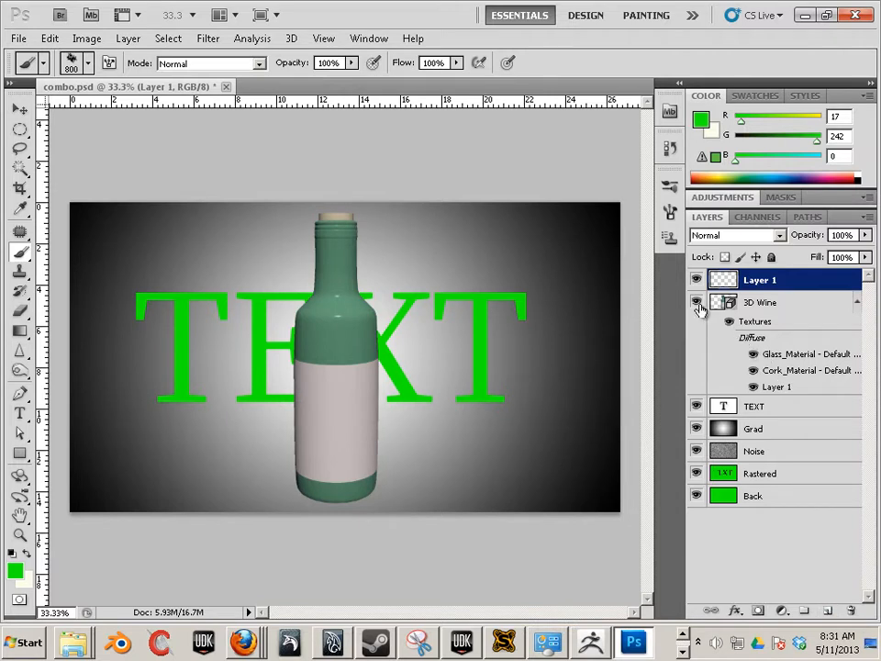
left_click(758, 216)
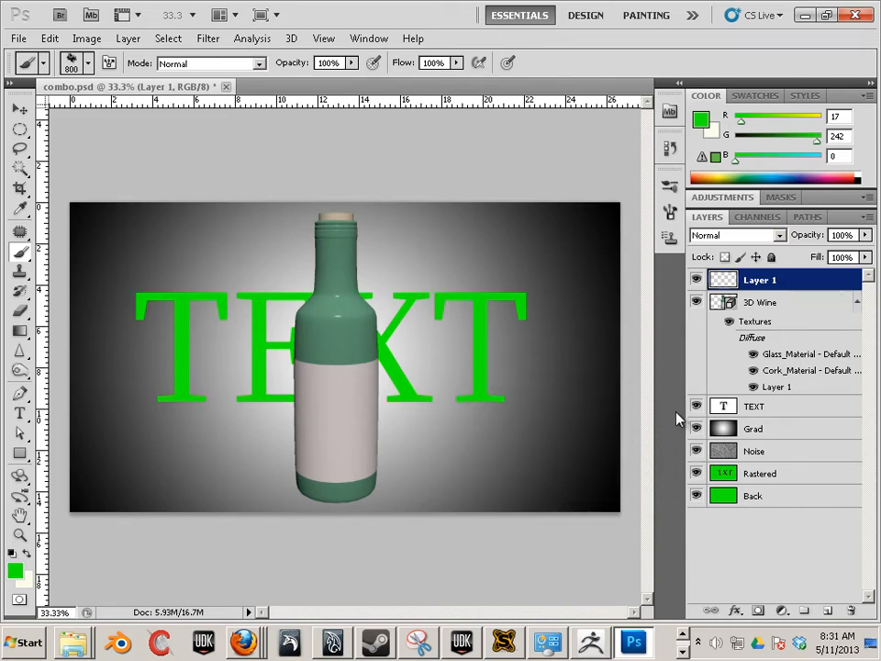
mouse_move(675, 418)
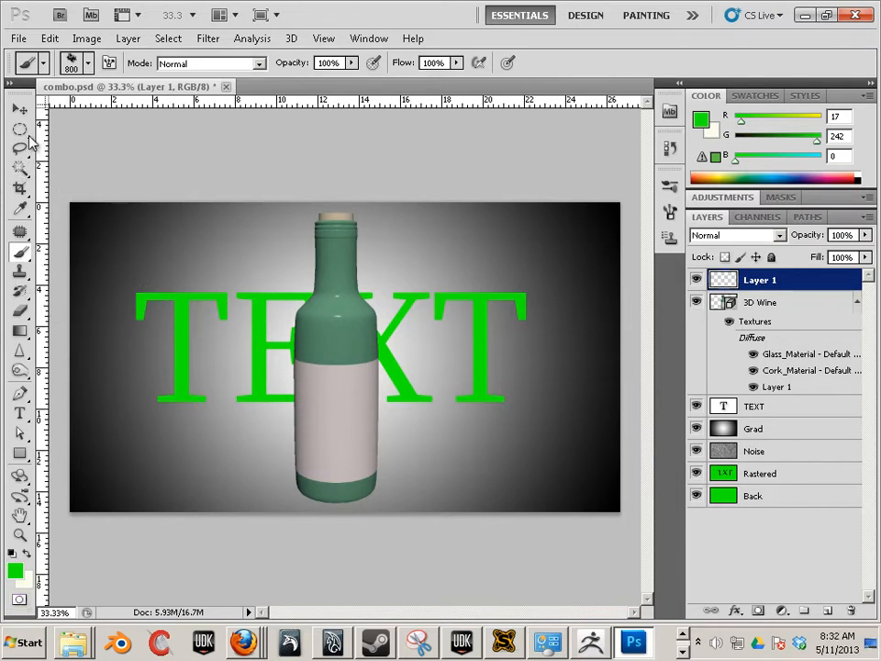
Isolate the new layer over the green background and fill a thin top strip with pure white
left_click(20, 129)
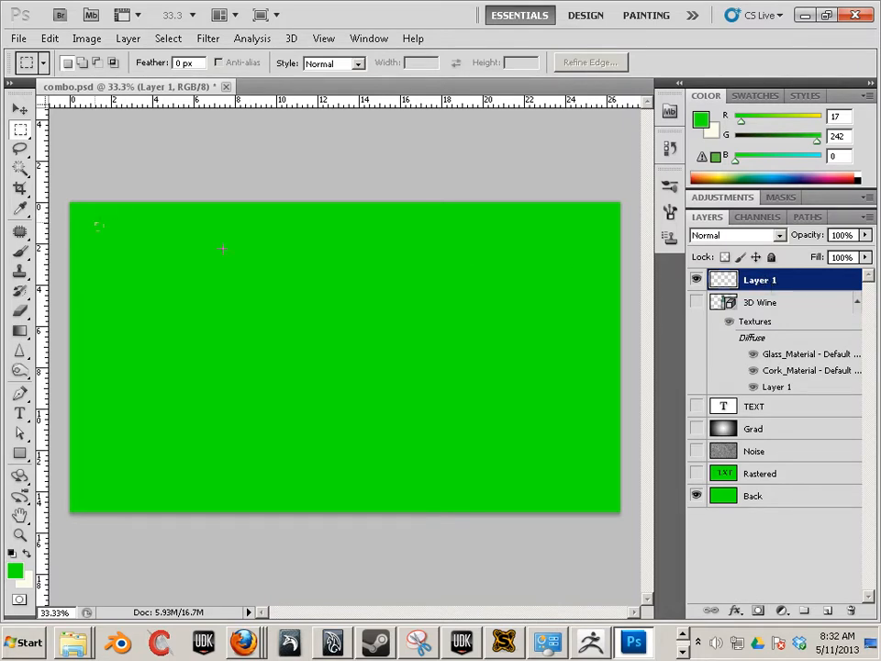
left_click_drag(95, 224, 597, 242)
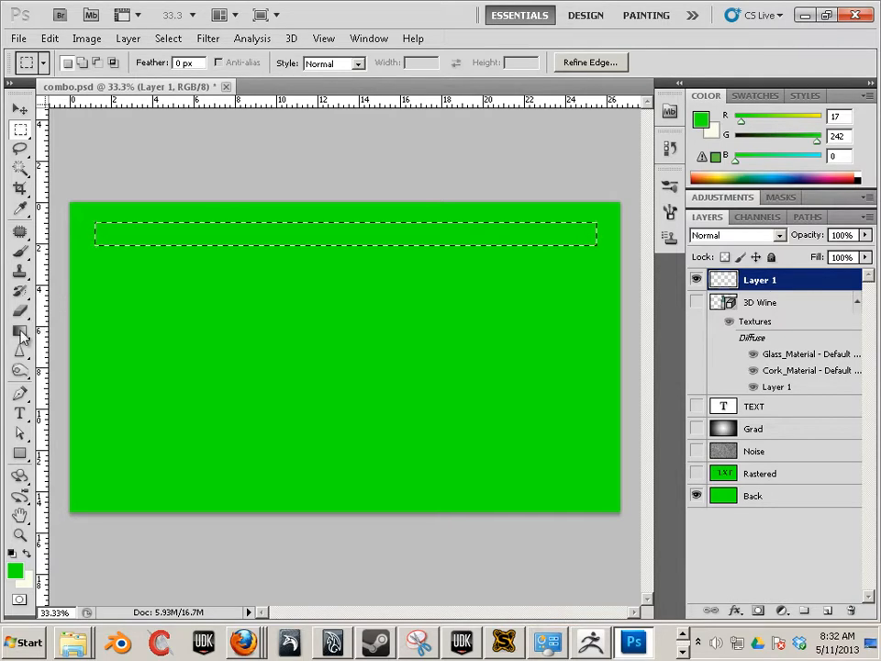
left_click(15, 571)
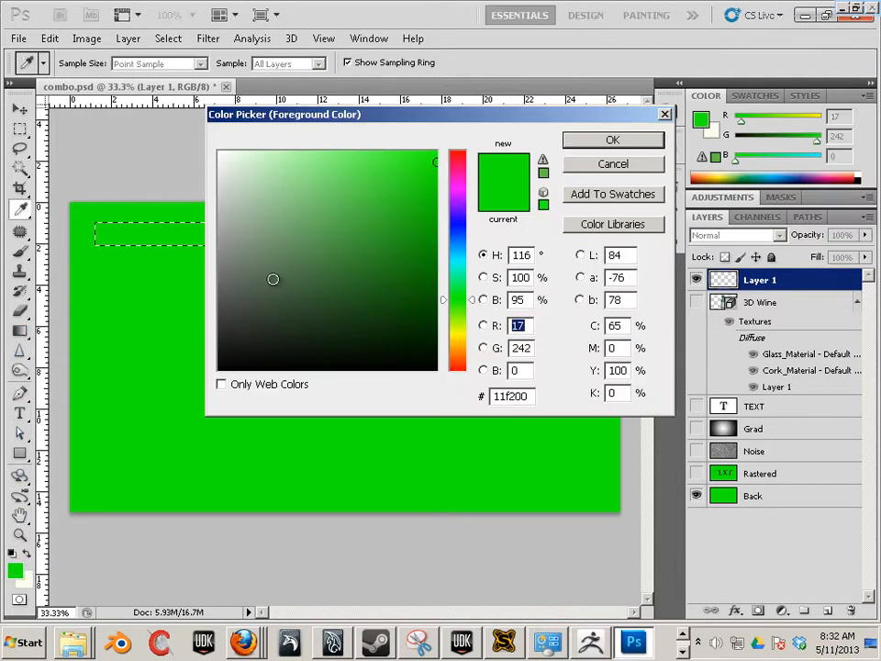
left_click(220, 150)
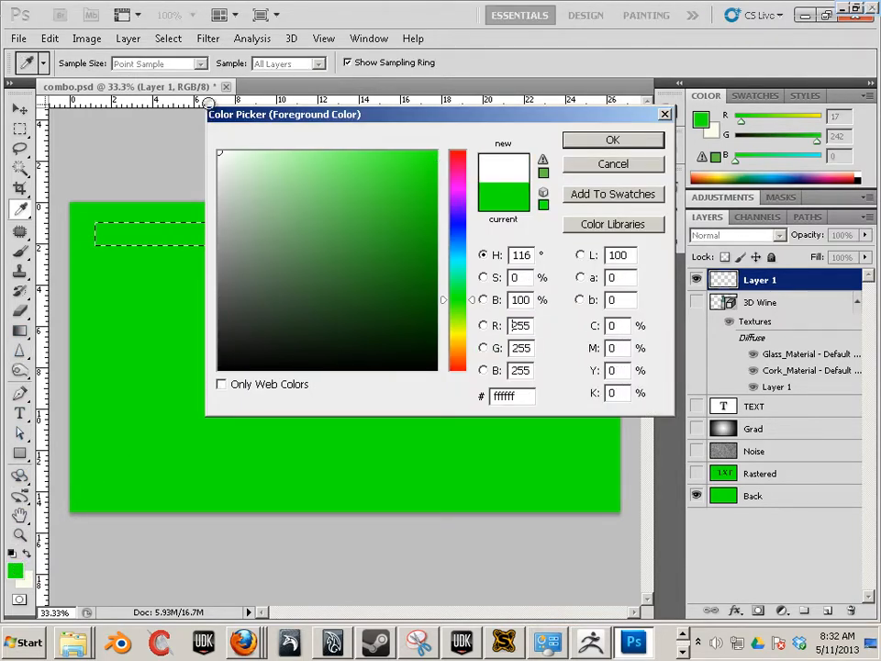
left_click(613, 139)
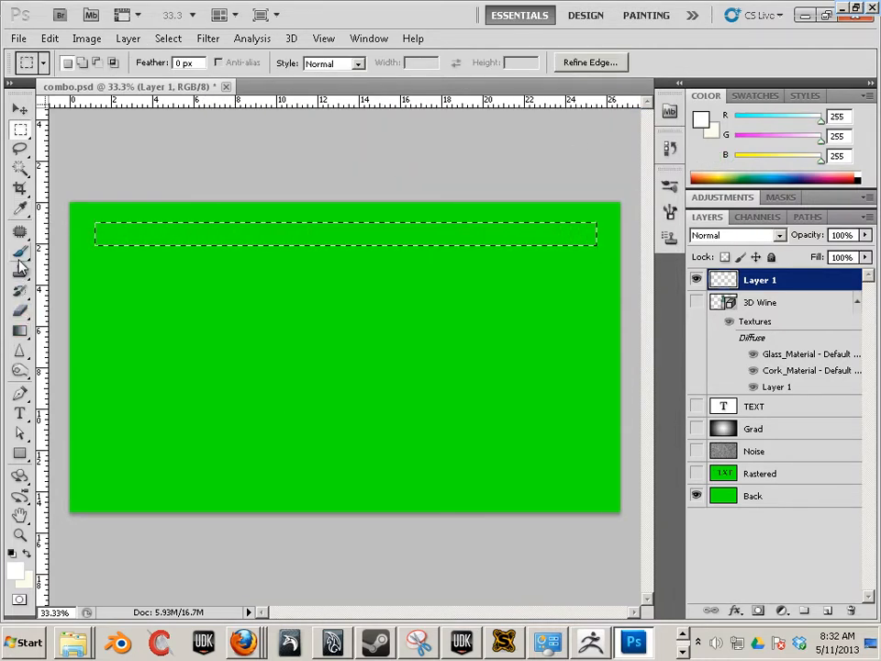
left_click(20, 330)
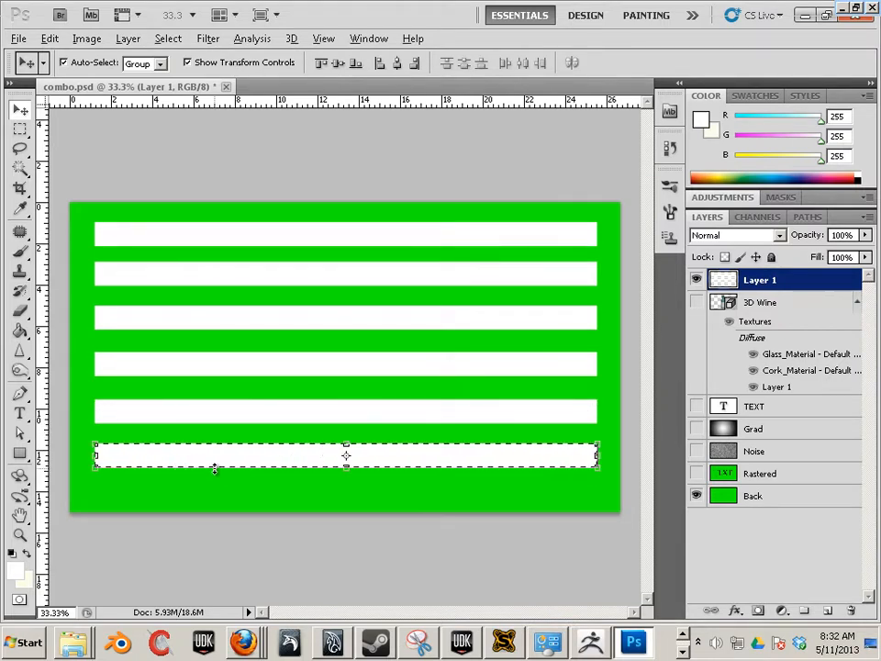
Stretch the white bars over the whole canvas, rename the layer 'Bars' and hide it
left_click_drag(345, 455, 345, 488)
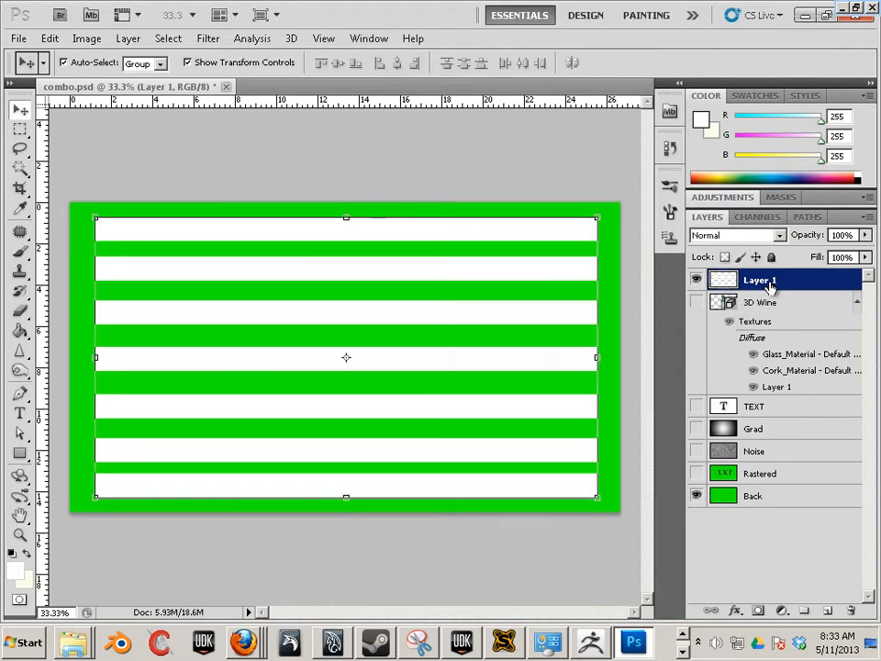
double_click(759, 279)
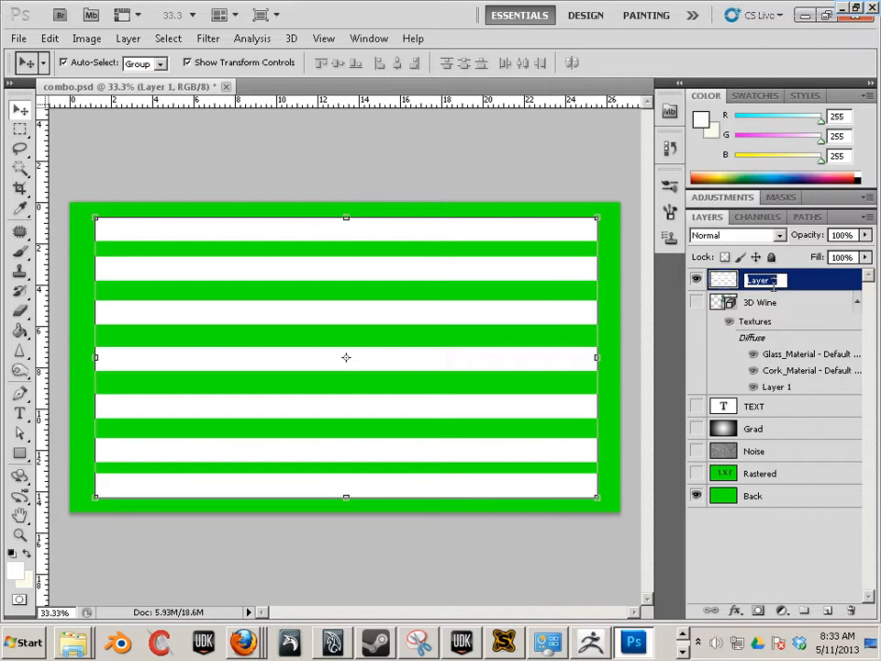
type("Bars")
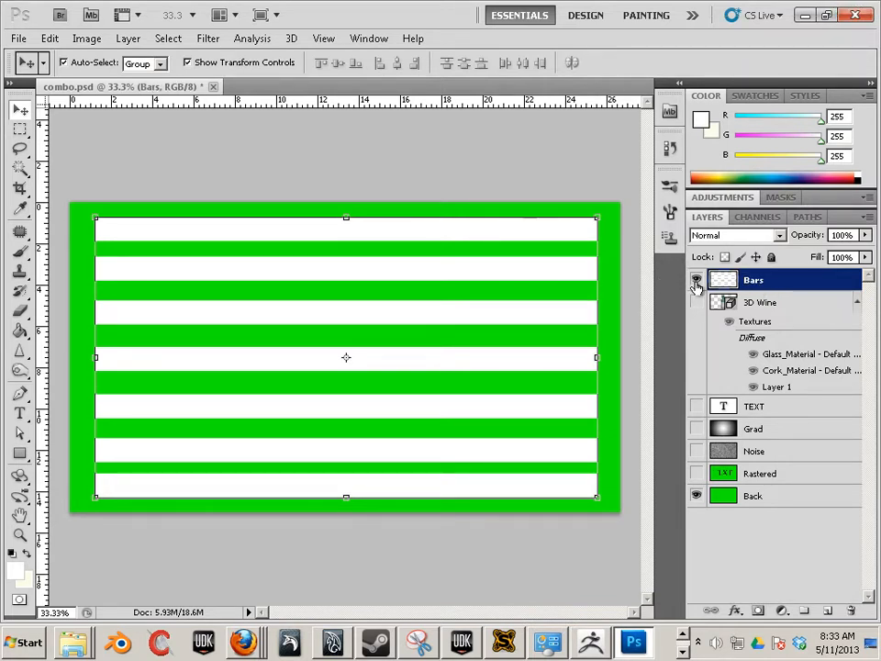
left_click(696, 279)
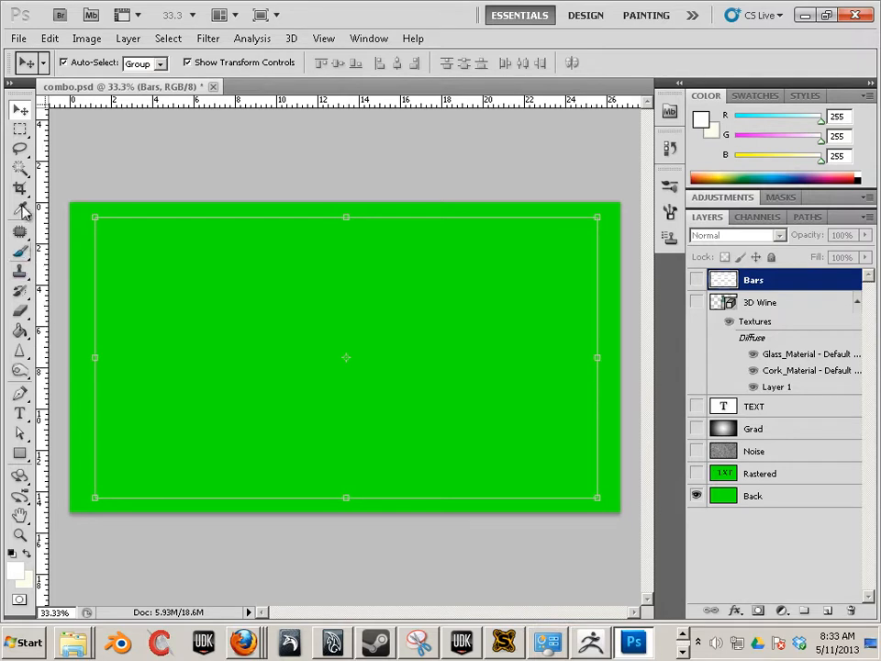
Select a large elliptical circle at the canvas centre and switch to the Gradient tool
left_click(20, 128)
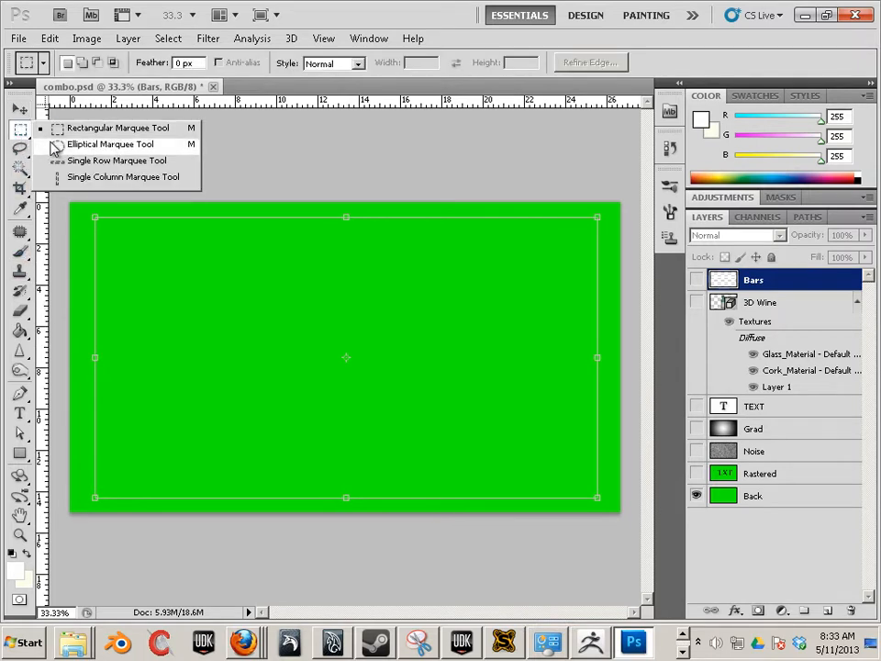
left_click(110, 143)
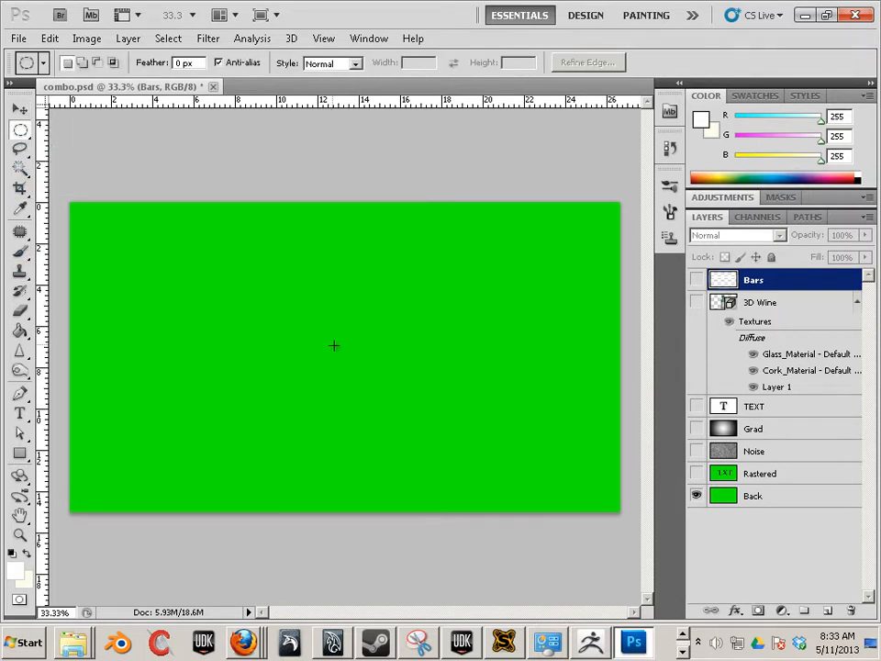
left_click_drag(334, 344, 517, 484)
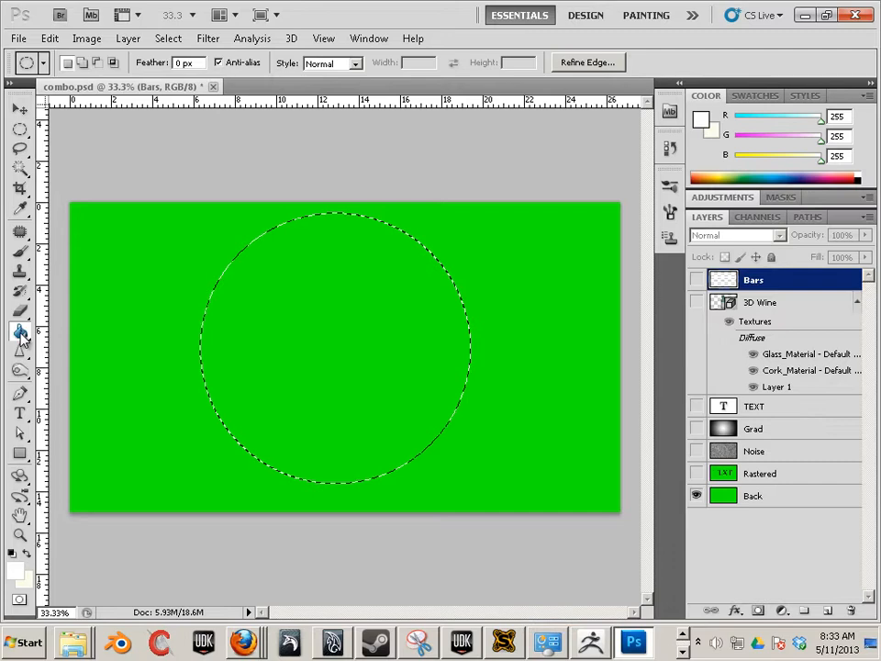
left_click(18, 331)
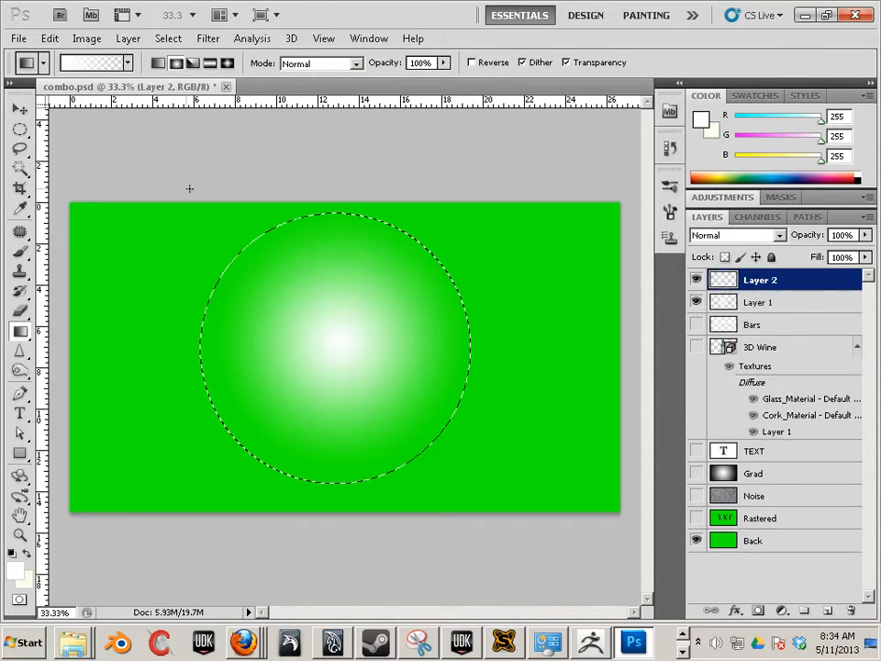
Deselect the circle and prepare a full-canvas black-to-white radial gradient on Layer 2
key("ctrl+d")
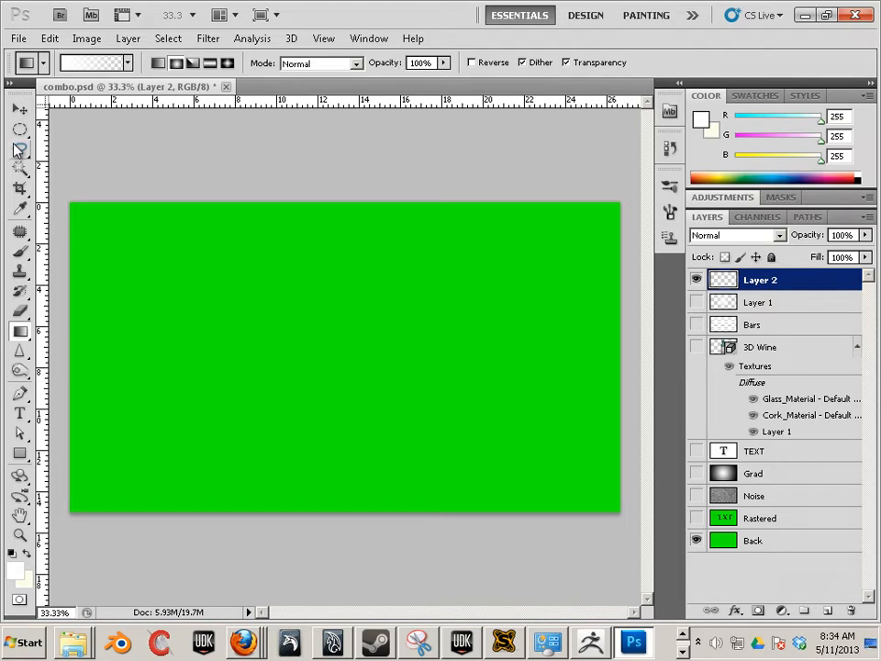
mouse_move(20, 132)
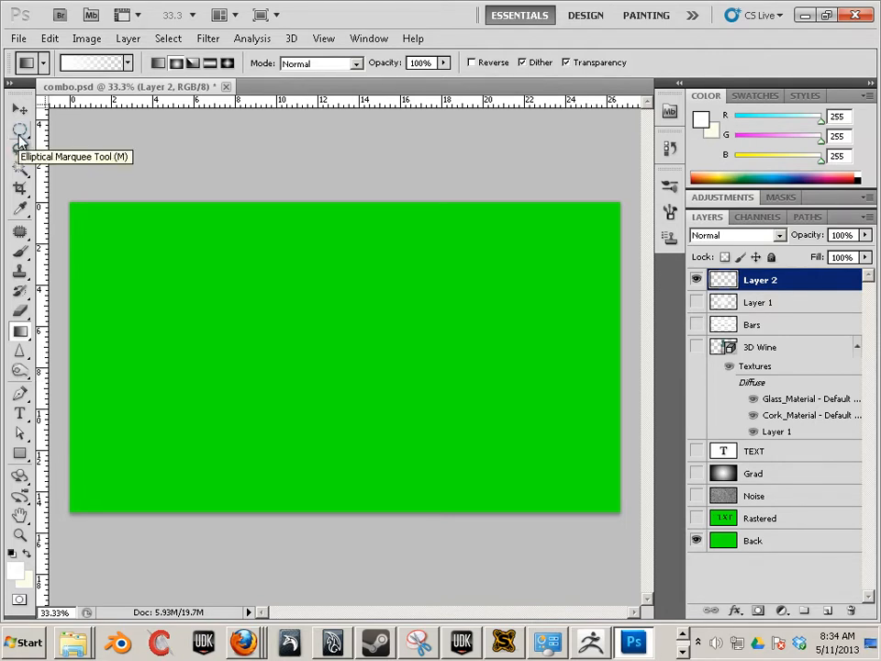
left_click(20, 330)
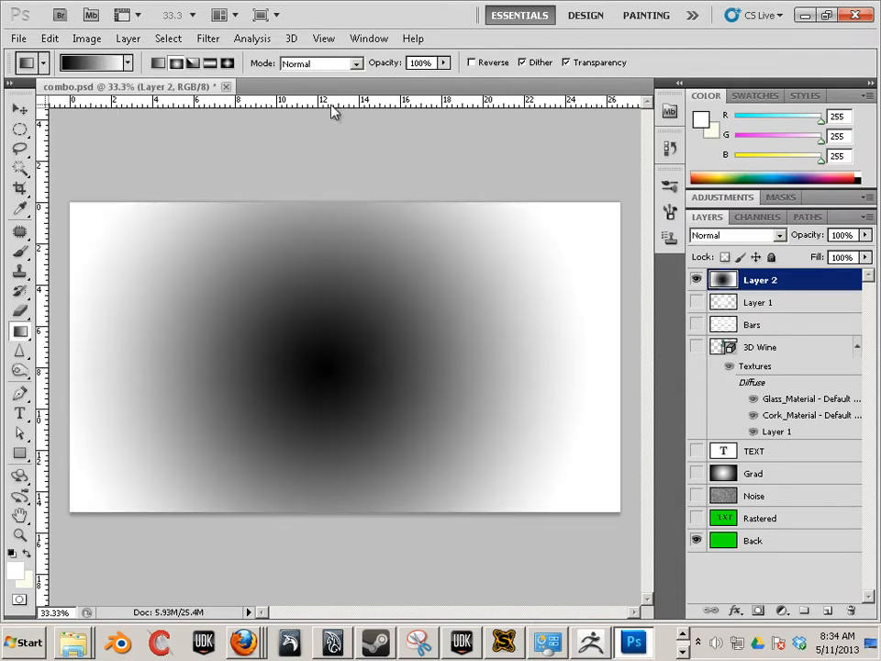
Apply Add Noise then Render > Clouds to fill Layer 2 with a grayscale cloud texture
left_click(207, 36)
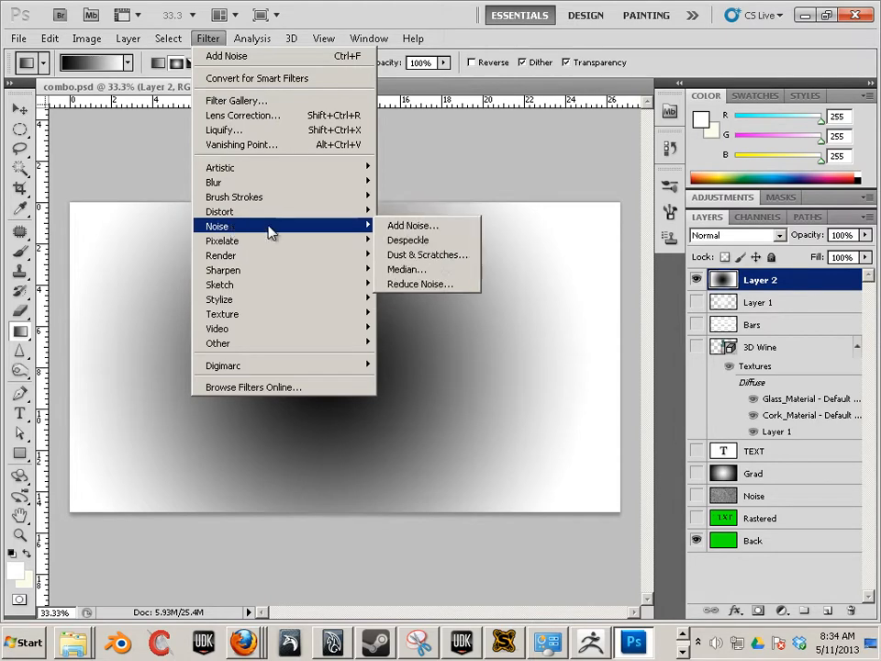
left_click(411, 224)
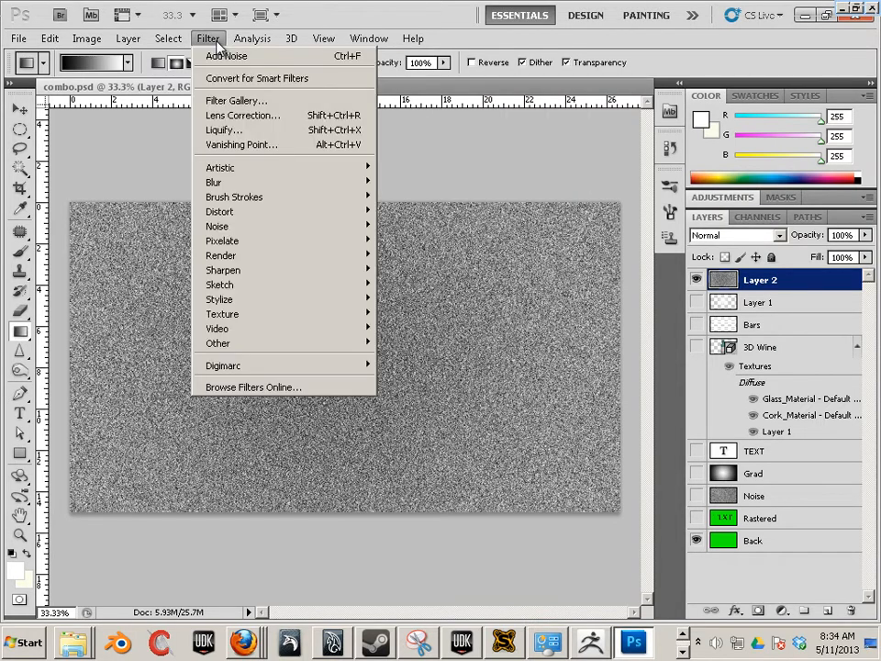
mouse_move(219, 211)
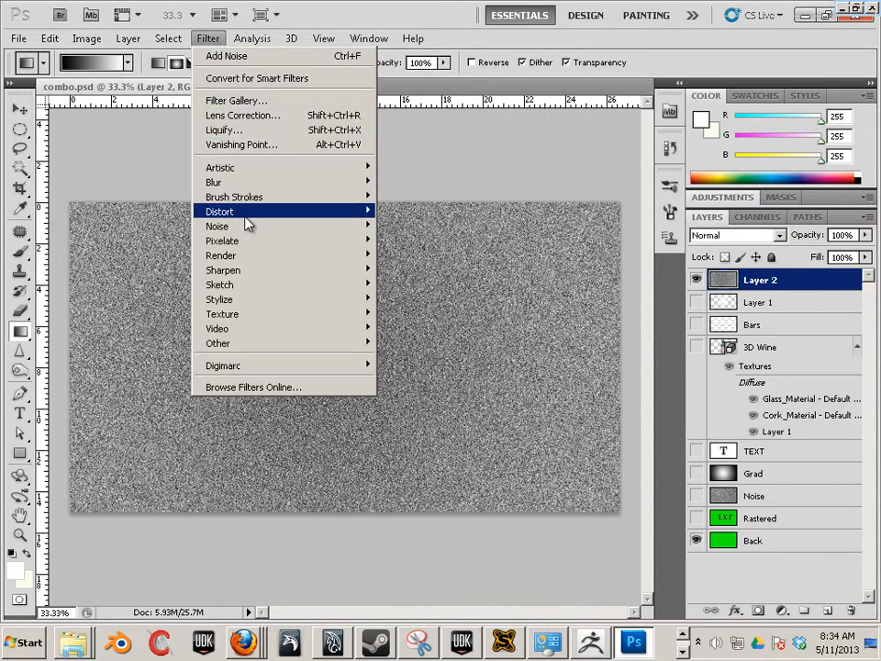
mouse_move(220, 255)
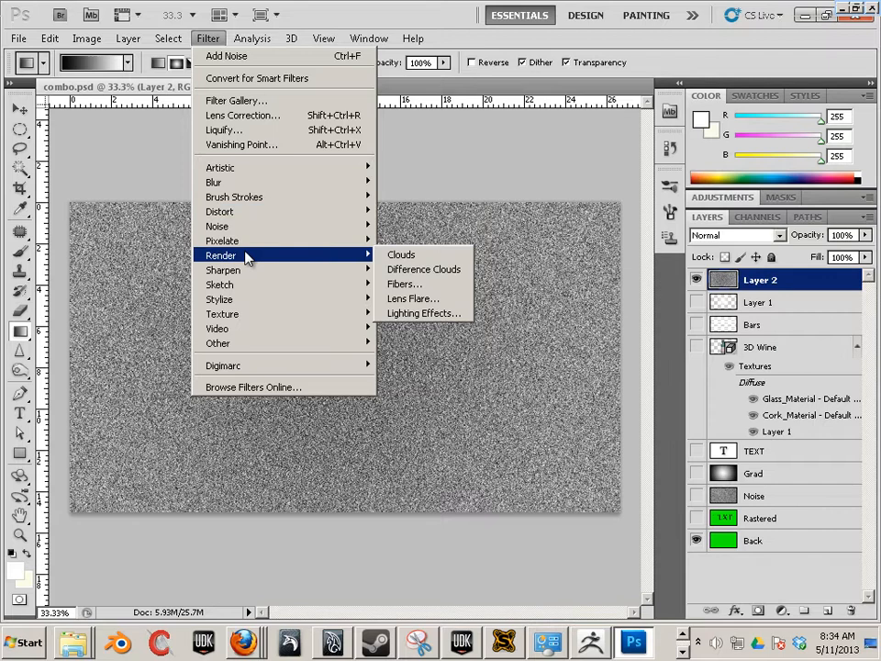
left_click(400, 253)
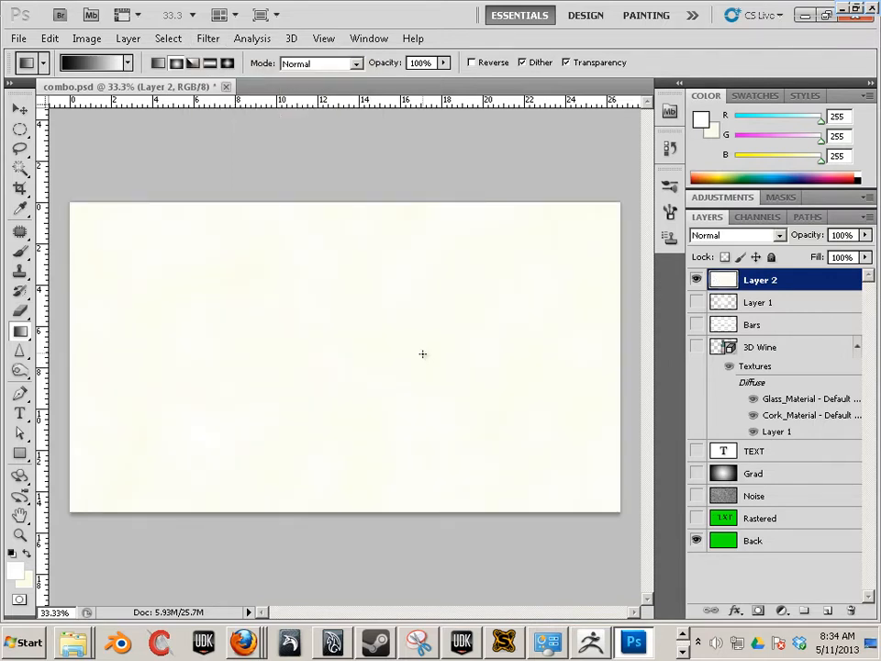
mouse_move(174, 514)
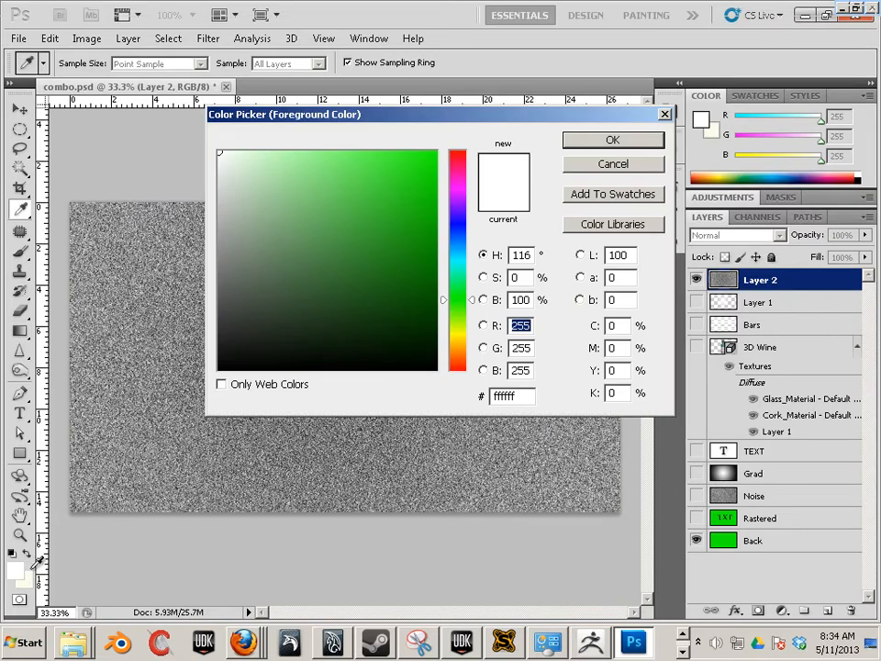
left_click(612, 139)
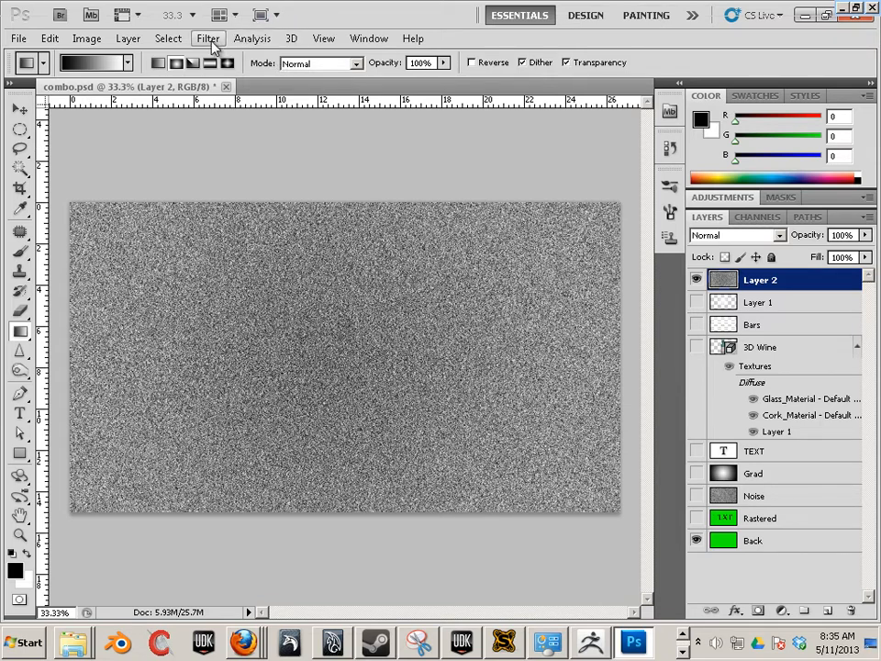
left_click(208, 37)
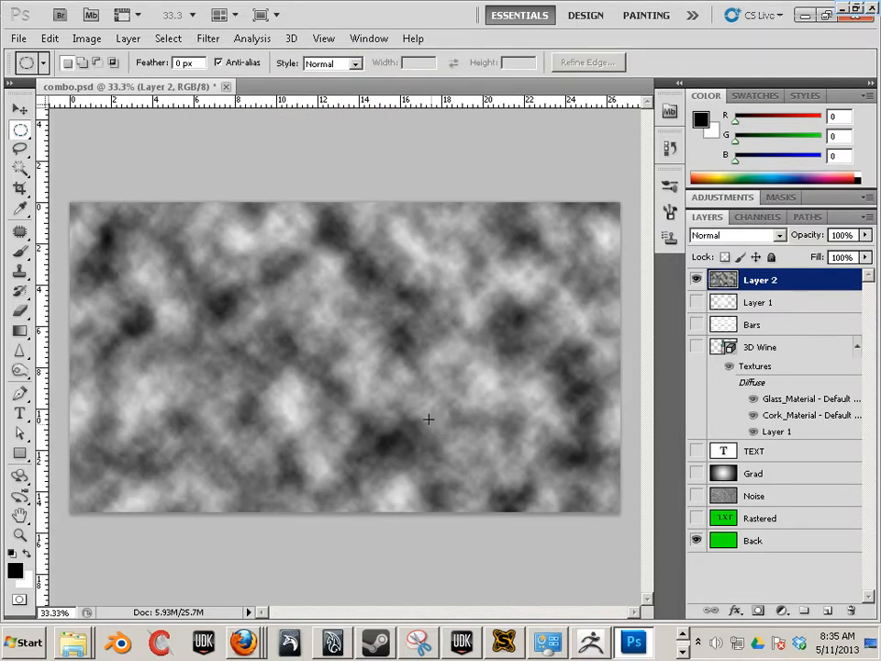
mouse_move(345, 360)
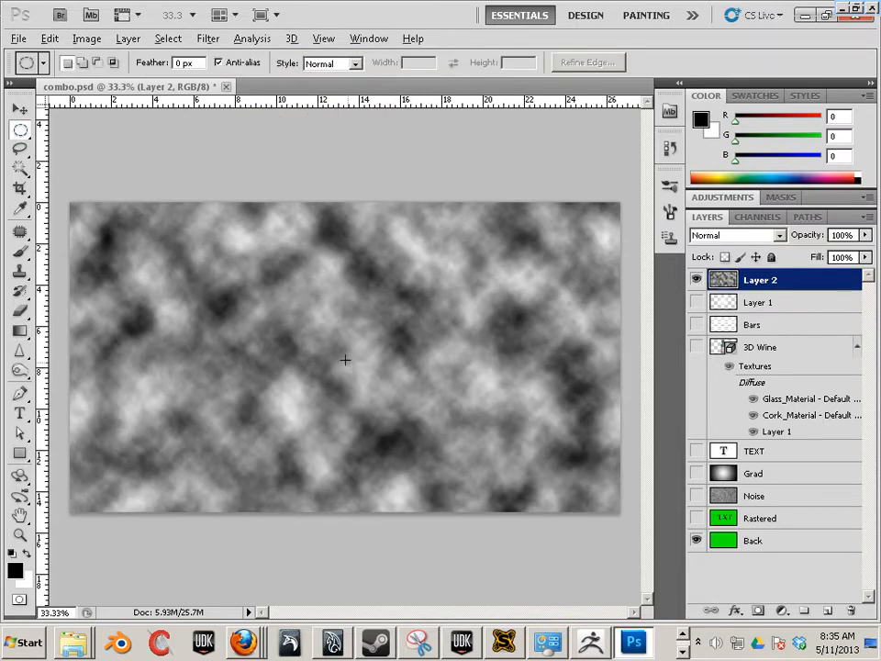
Lasso a central blob in the clouds and contract the selection by 1 pixel
left_click_drag(345, 359, 506, 473)
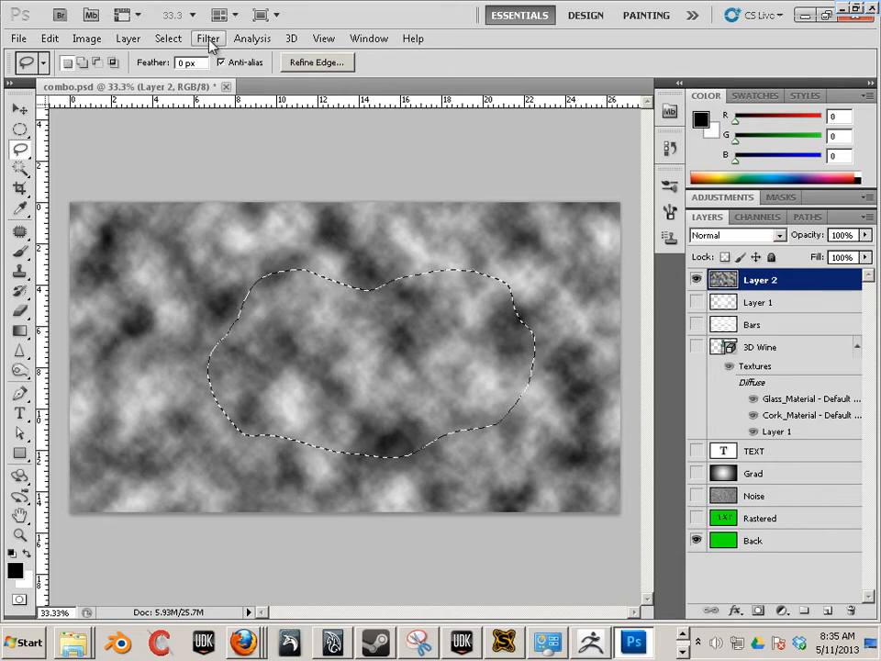
left_click(208, 37)
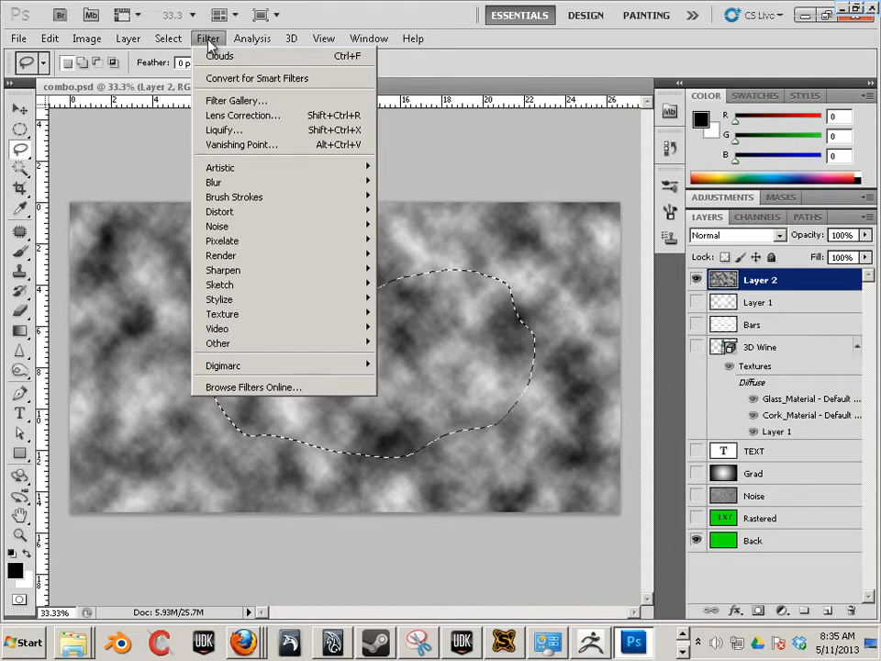
left_click(169, 37)
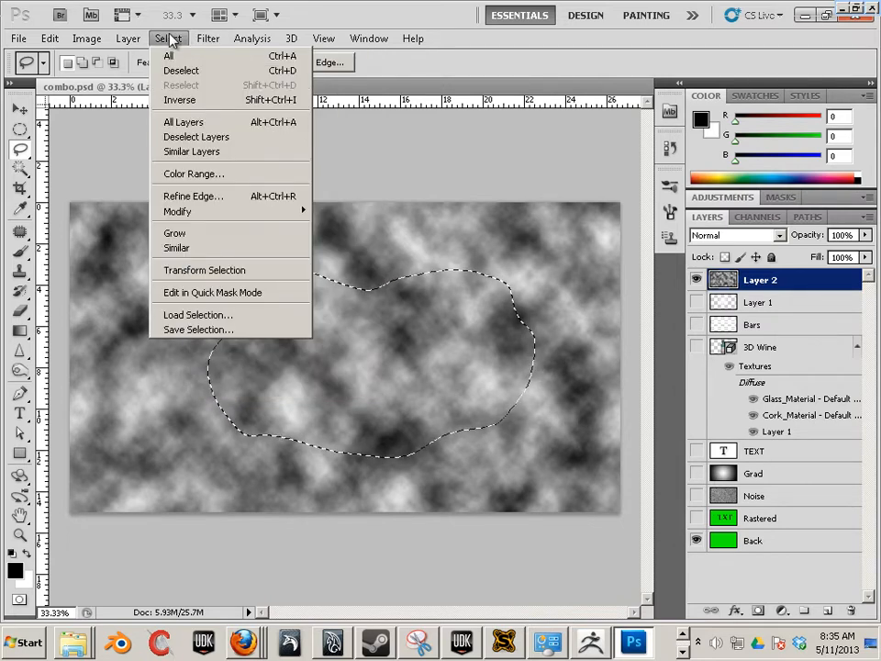
mouse_move(176, 211)
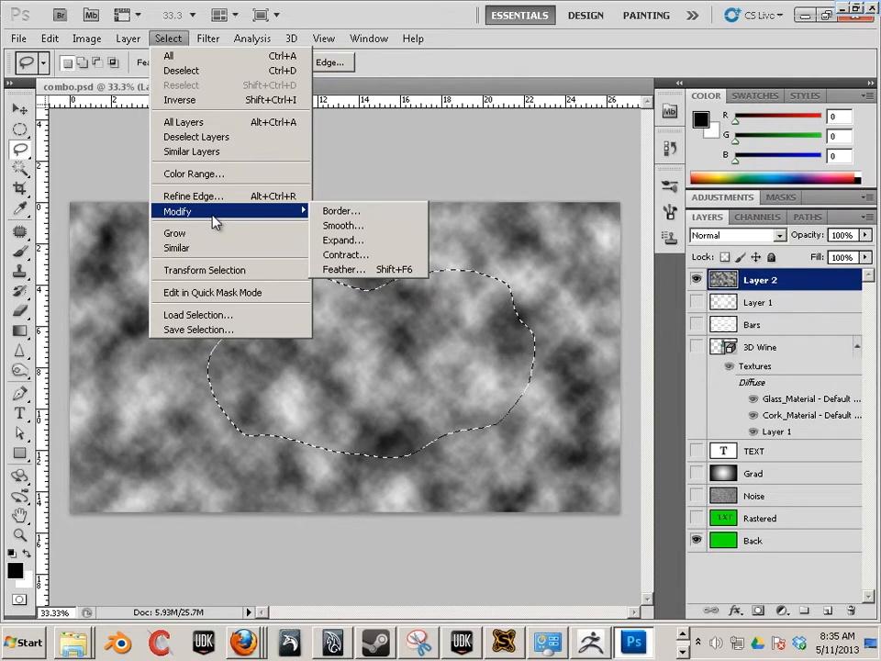
mouse_move(341, 238)
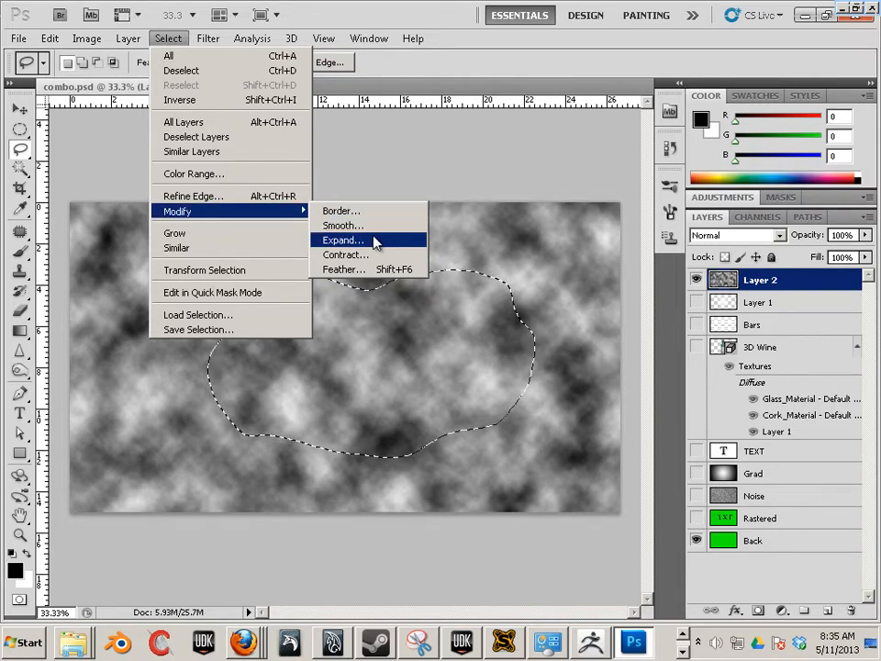
mouse_move(360, 257)
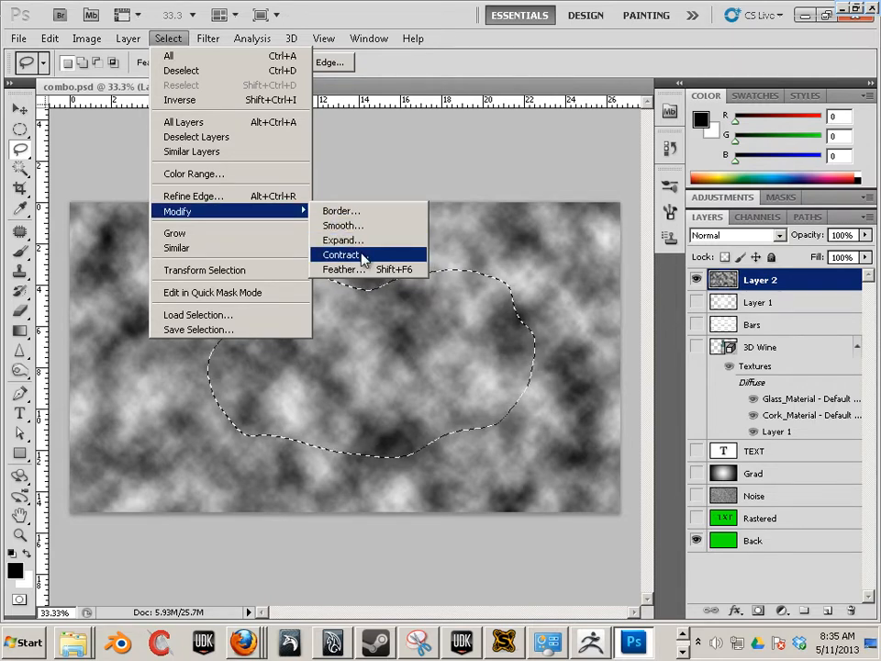
left_click(341, 253)
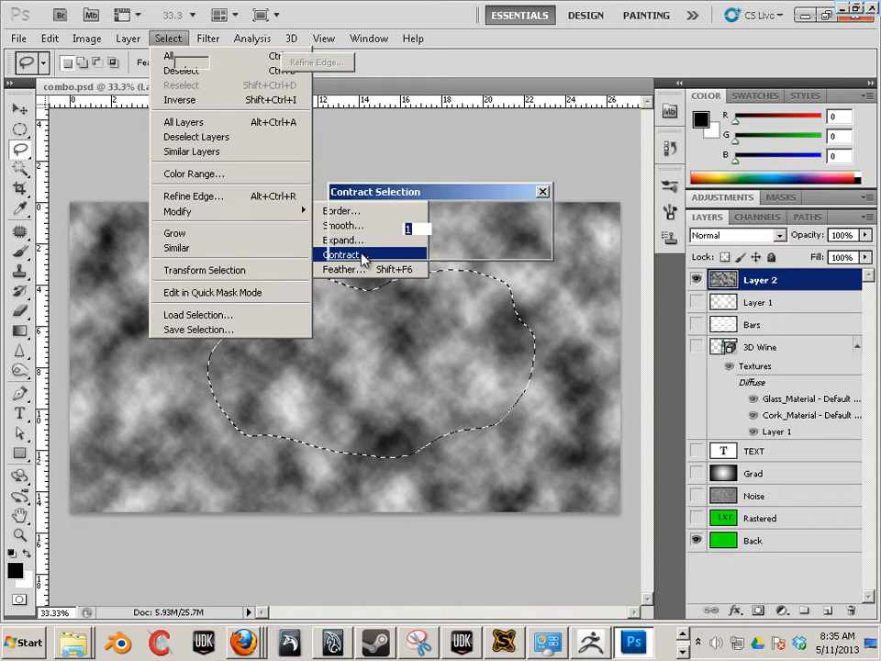
left_click(341, 253)
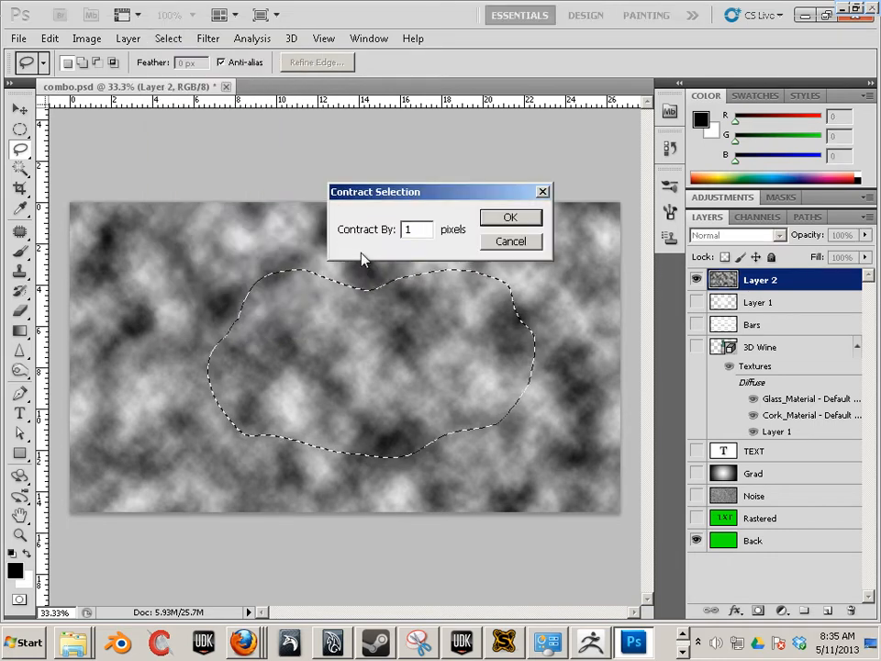
left_click(510, 216)
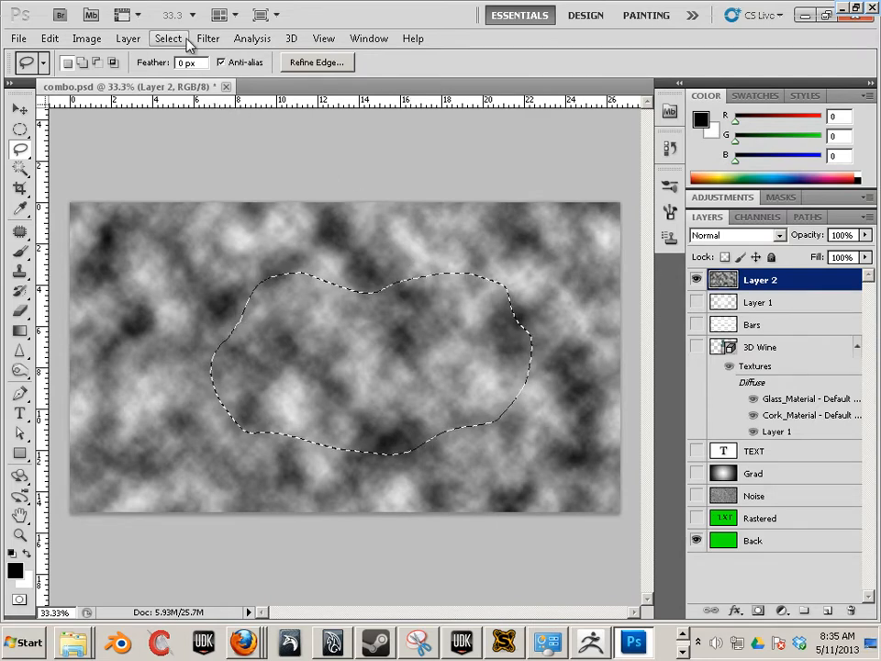
Feather the blob selection's edge with a 30 pixel radius
left_click(169, 37)
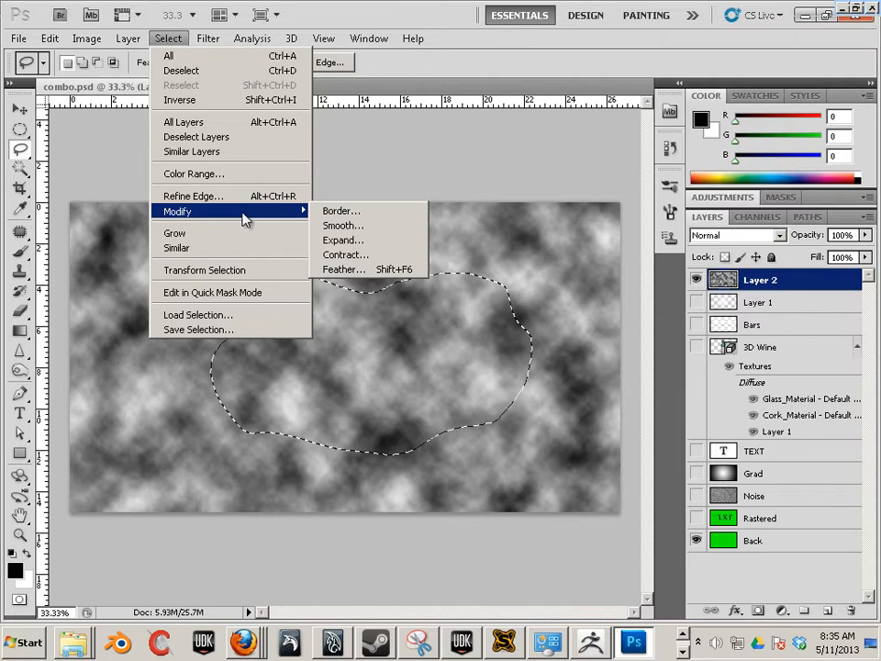
left_click(343, 268)
type("30")
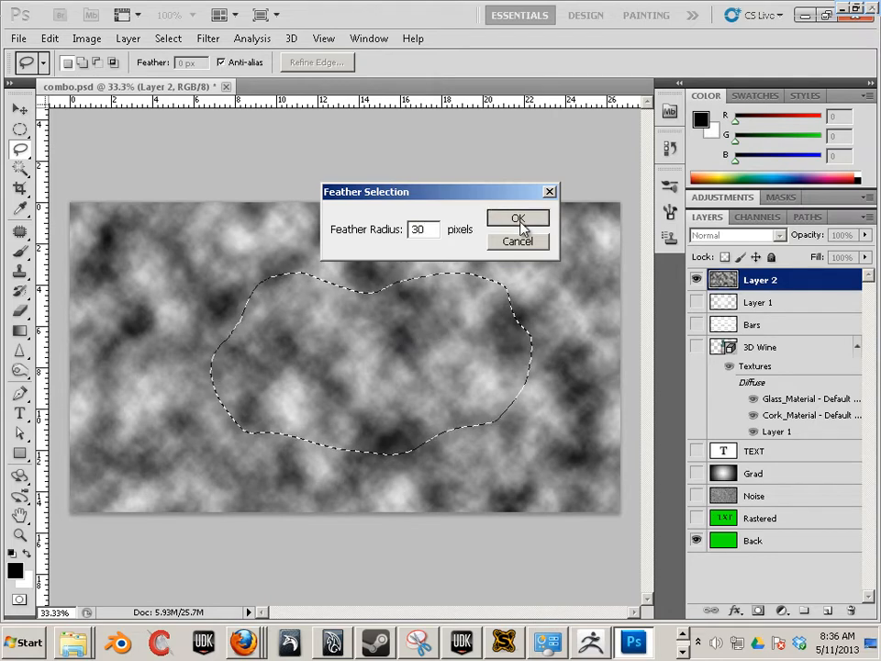
left_click(517, 218)
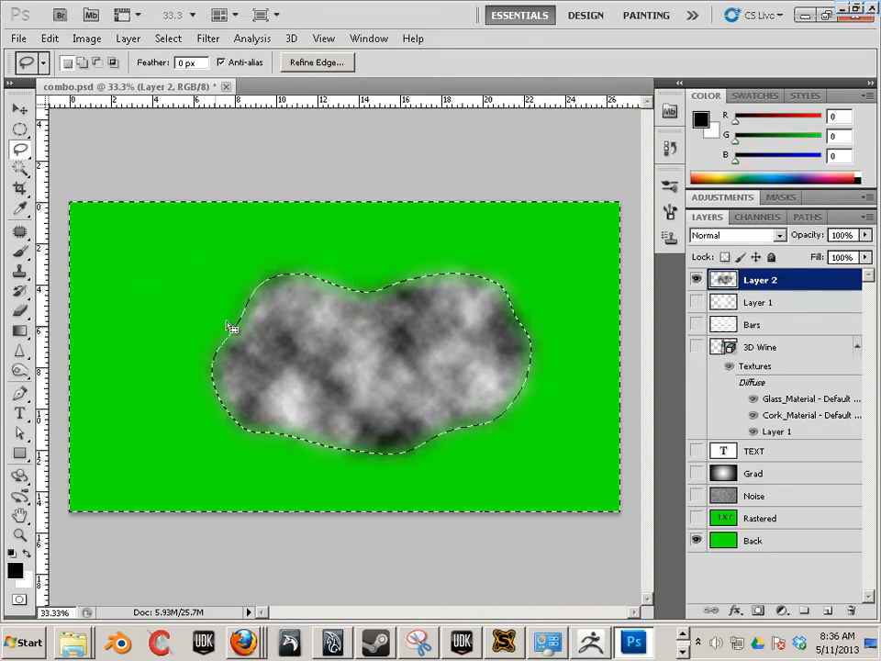
Deselect, leaving the soft-edged cloud patch alone over the green background
left_click(169, 36)
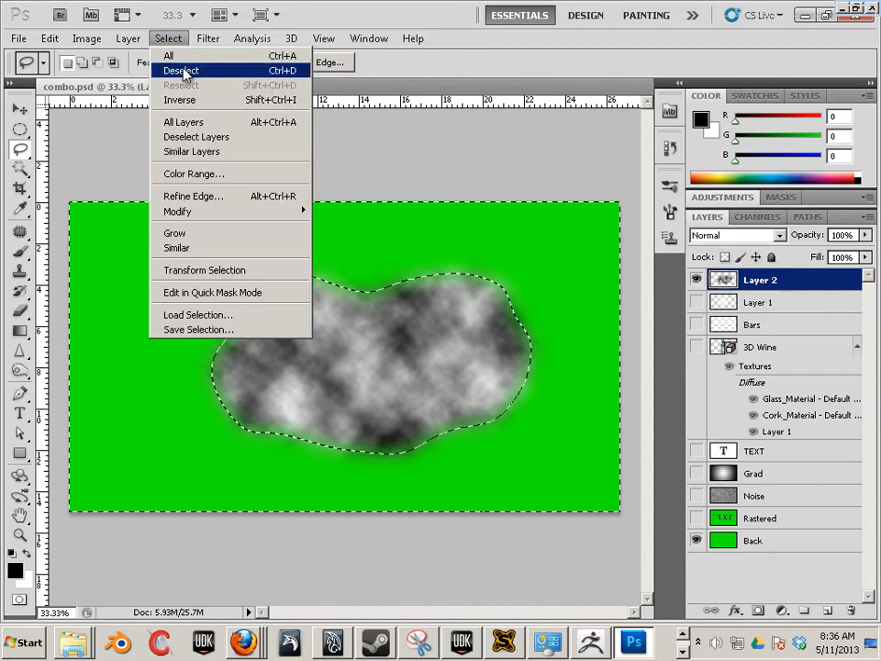
left_click(180, 69)
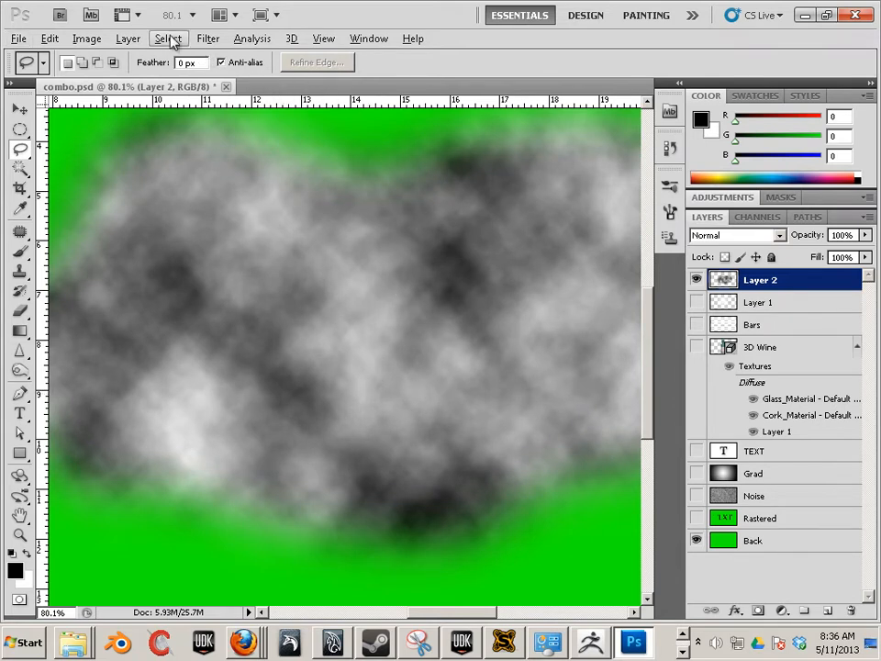
Select the lighter cloud patches on Layer 2 by colour range with reduced fuzziness
left_click(169, 38)
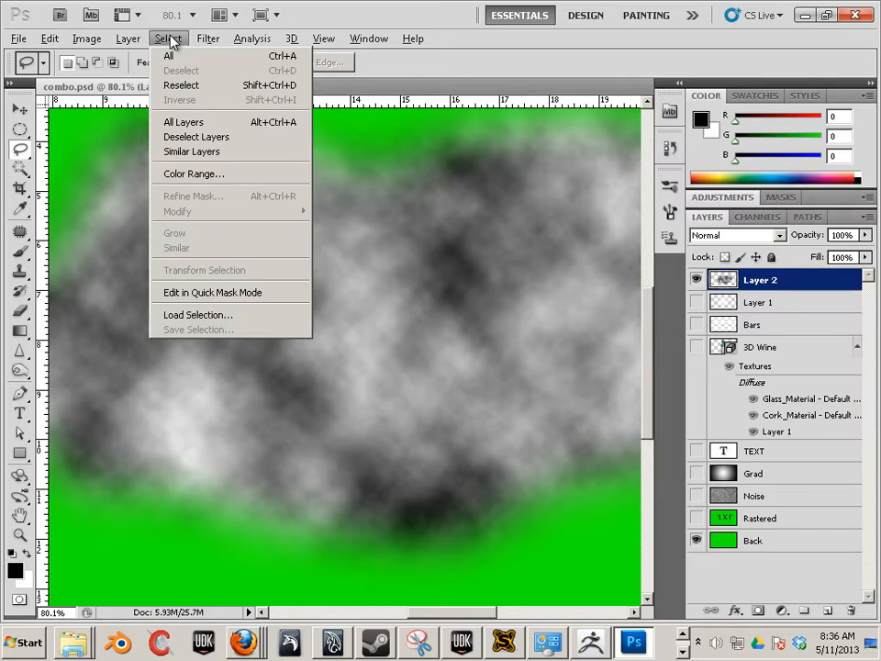
left_click(194, 173)
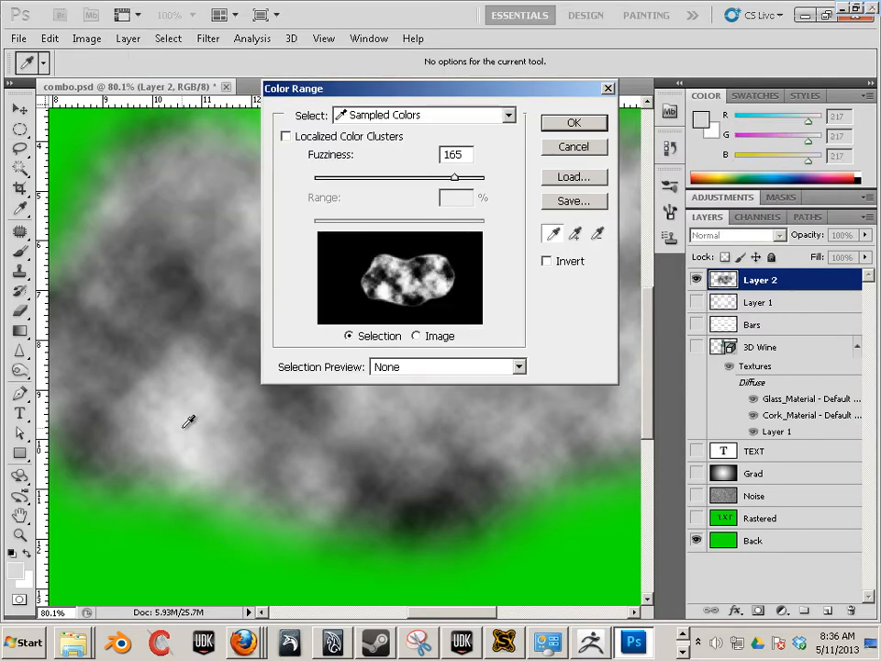
left_click_drag(455, 176, 419, 177)
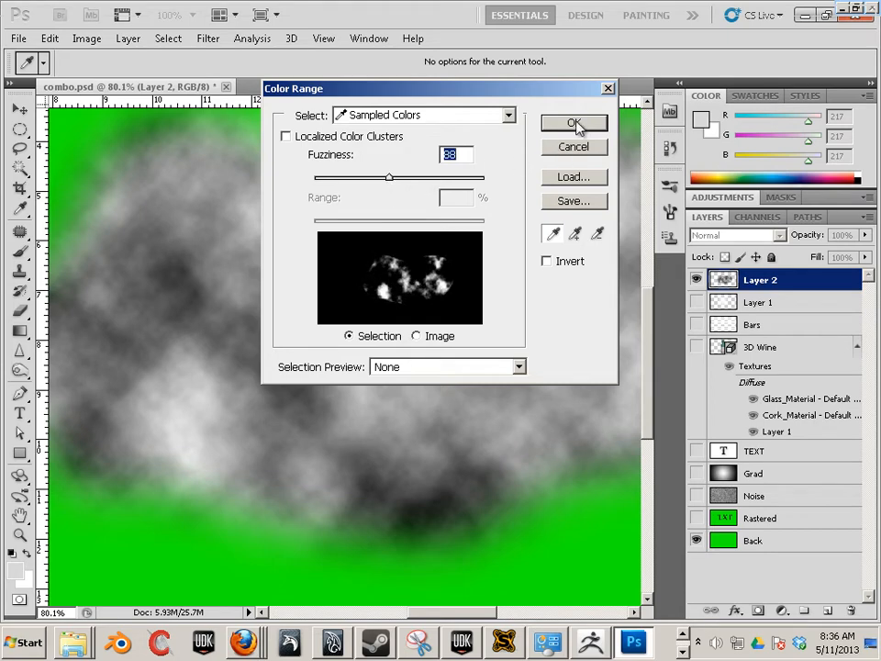
left_click(572, 125)
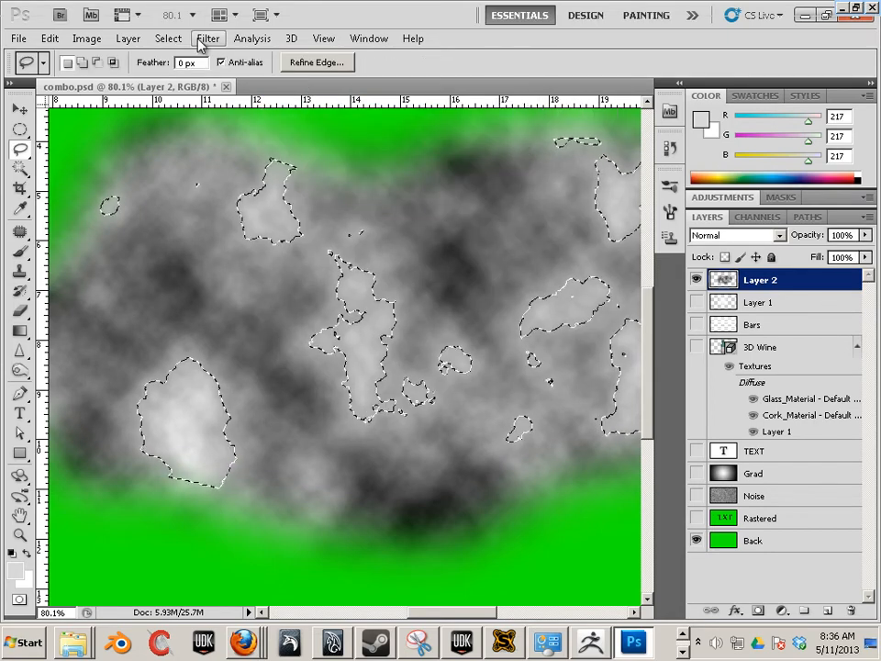
Feather the selection by 1 pixel so the cut-out patches get soft edges
left_click(167, 37)
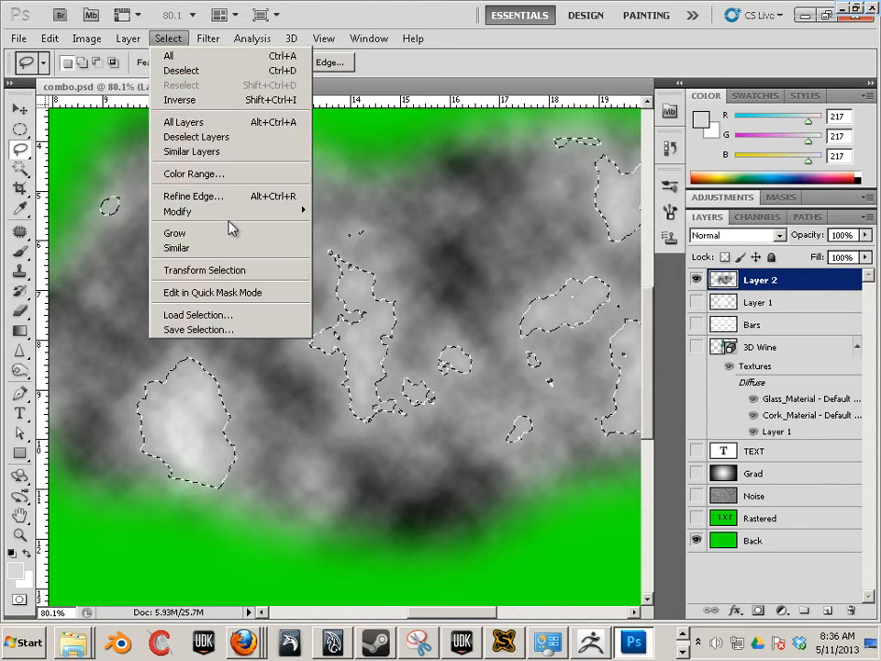
left_click(176, 211)
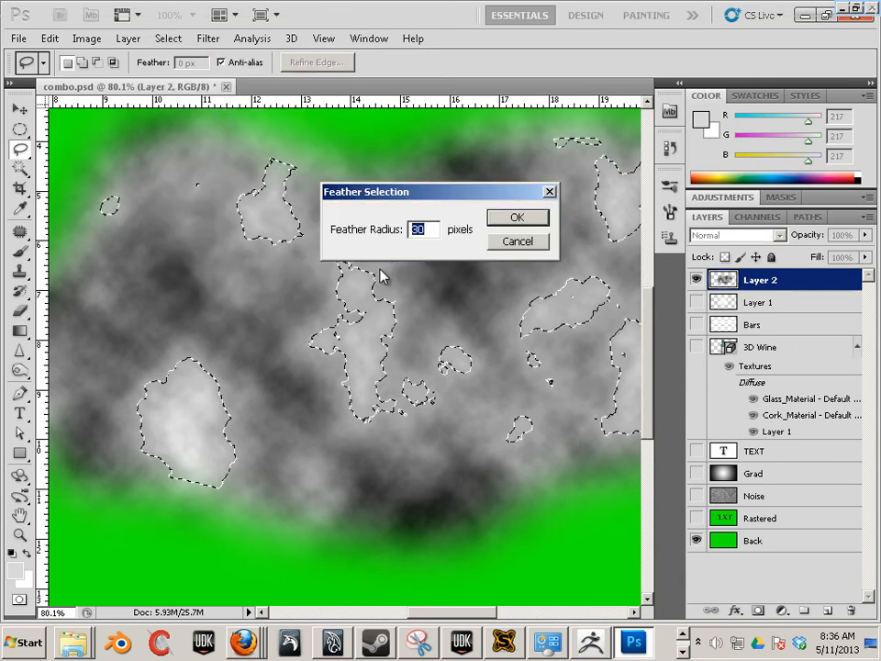
type("1")
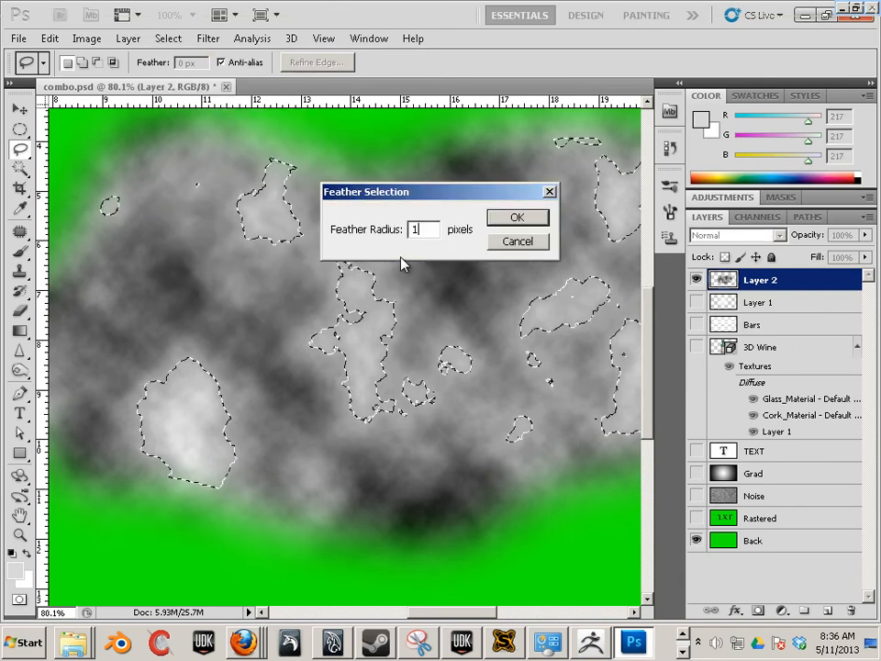
left_click(517, 216)
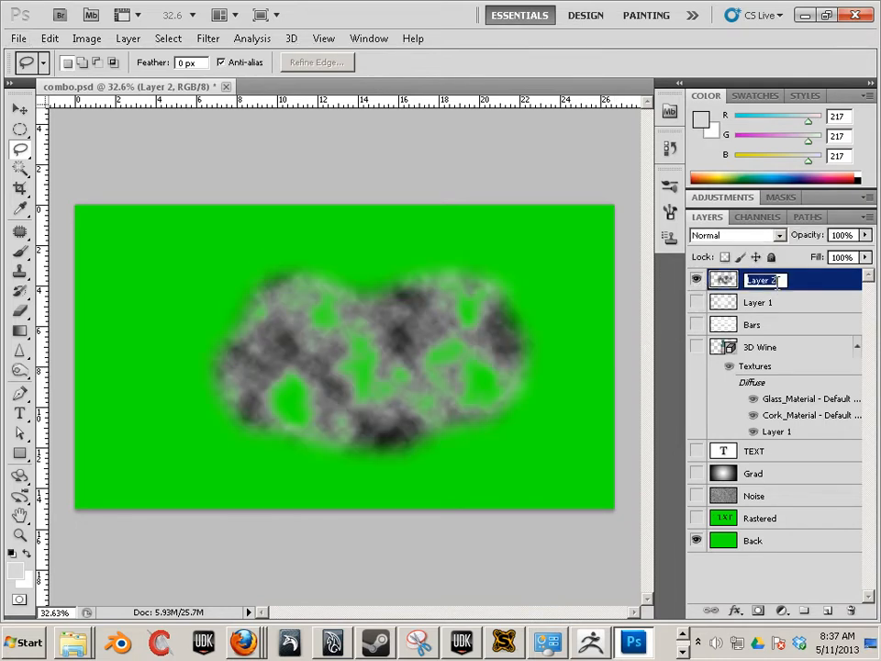
Name Layer 2 'cloud' and Layer 1 'sprite'
type("cloud")
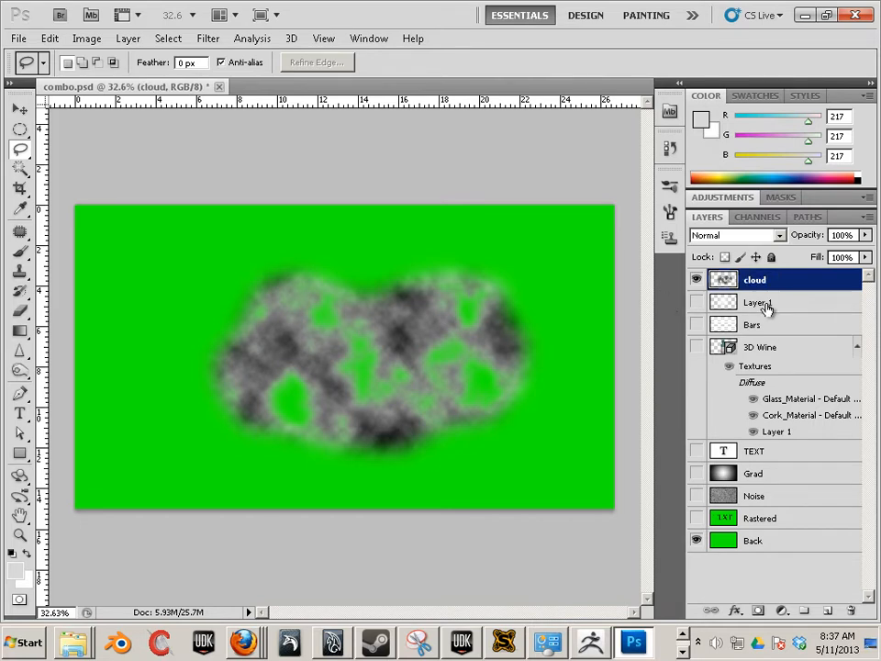
double_click(756, 301)
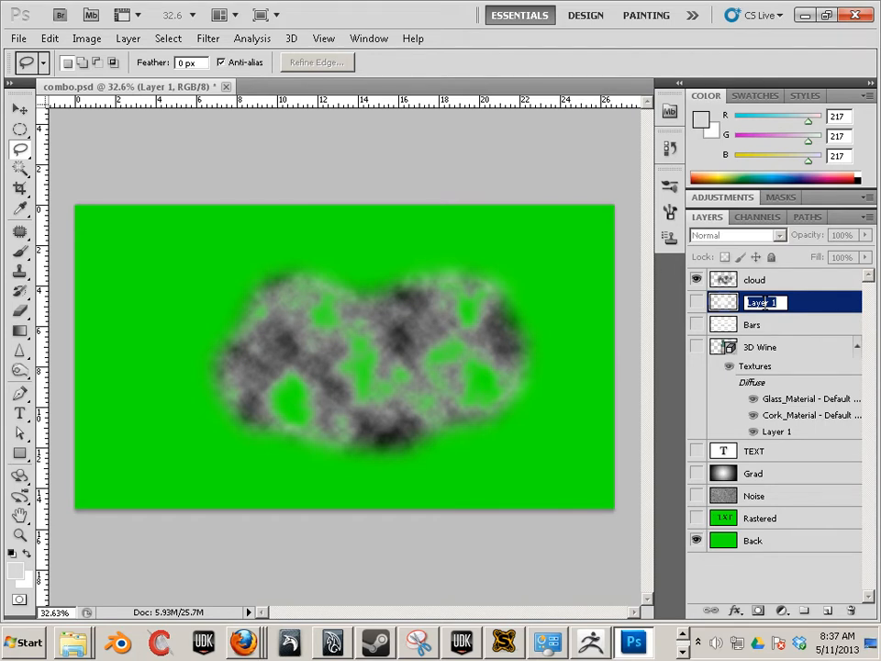
type("sprite")
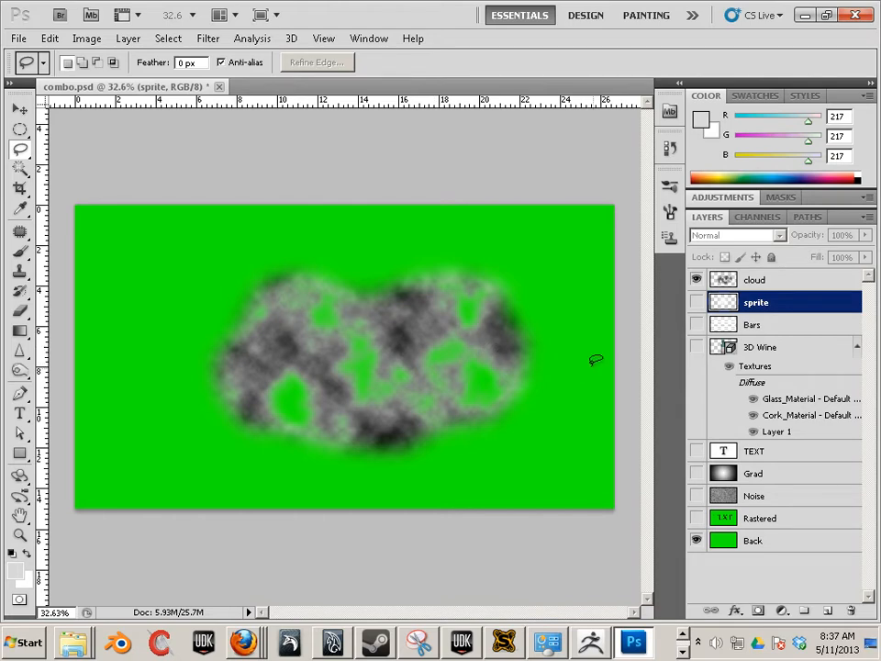
left_click(19, 36)
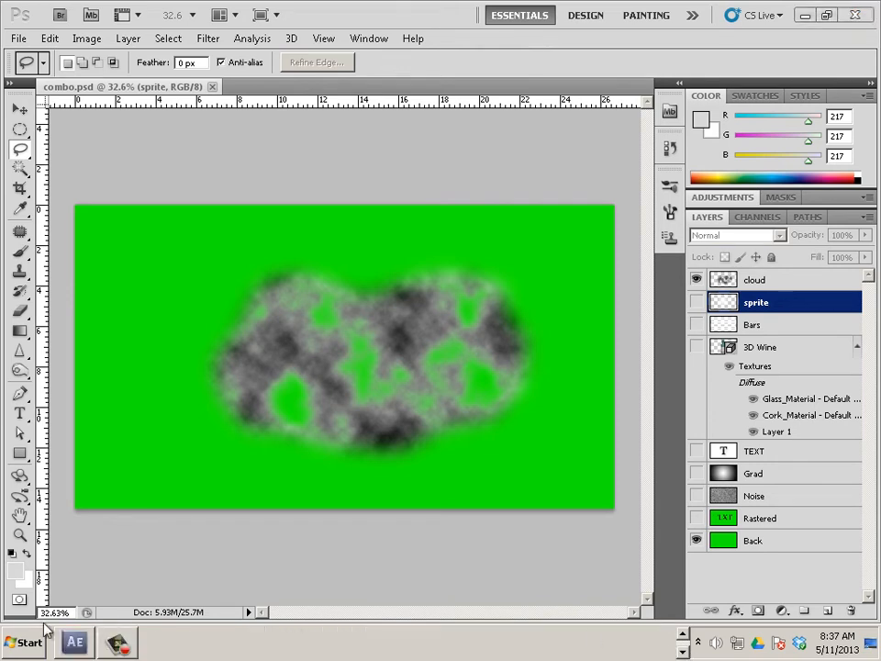
Switch to After Effects and bring up options for the 3D Wine footage item
left_click(74, 642)
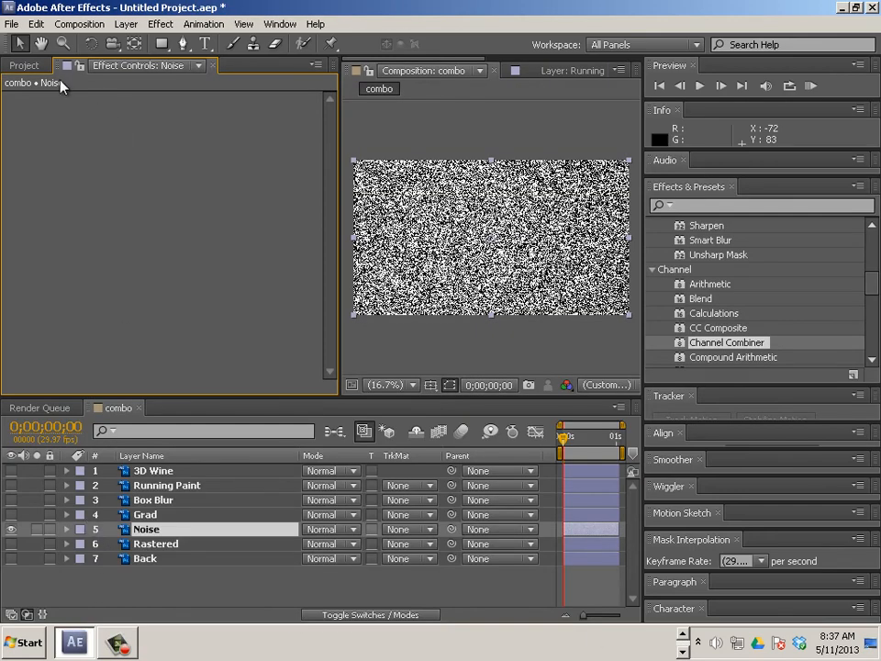
right_click(64, 250)
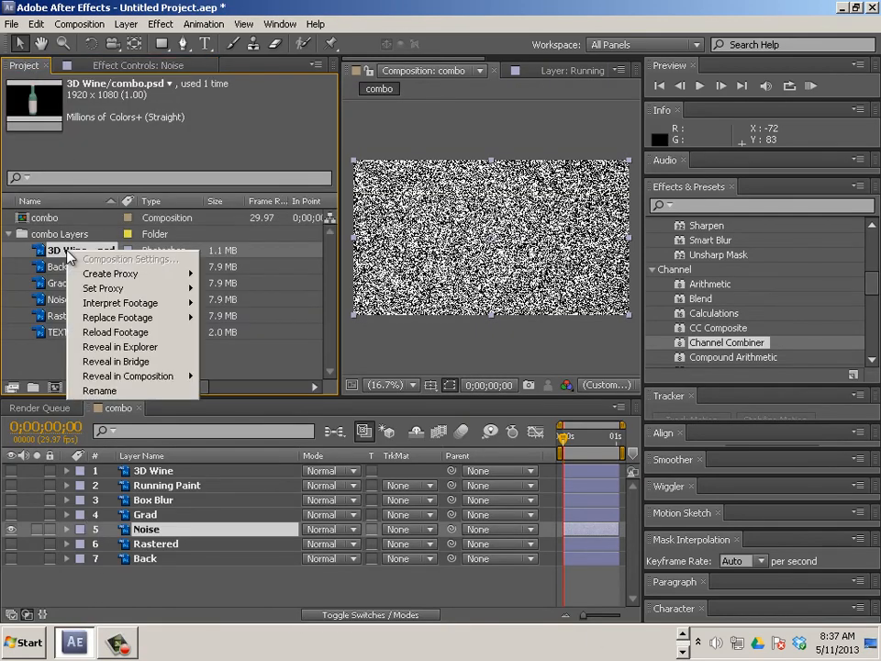
mouse_move(99, 334)
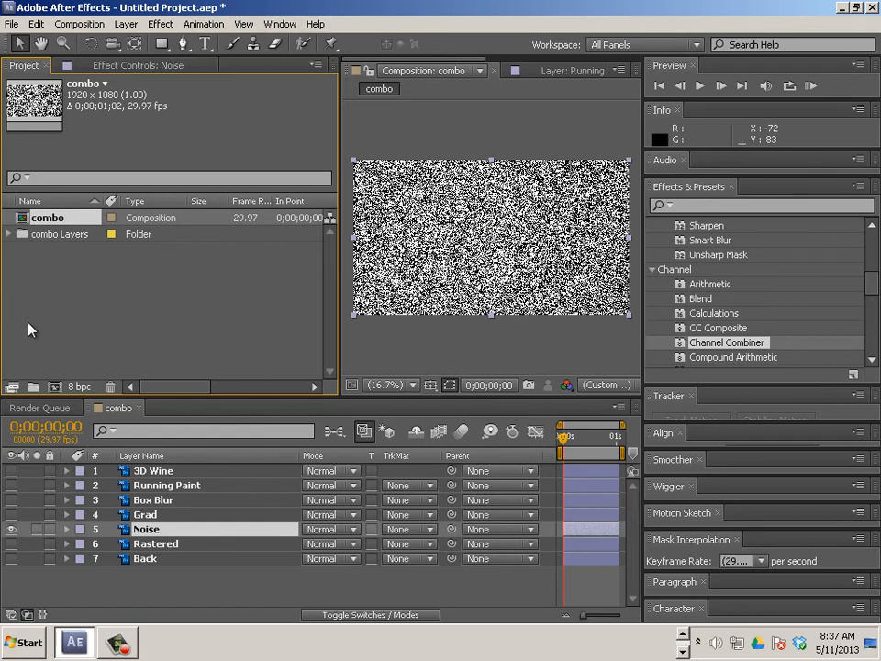
Delete the old combo composition and combo Layers folder, then start a file import
left_click(64, 234)
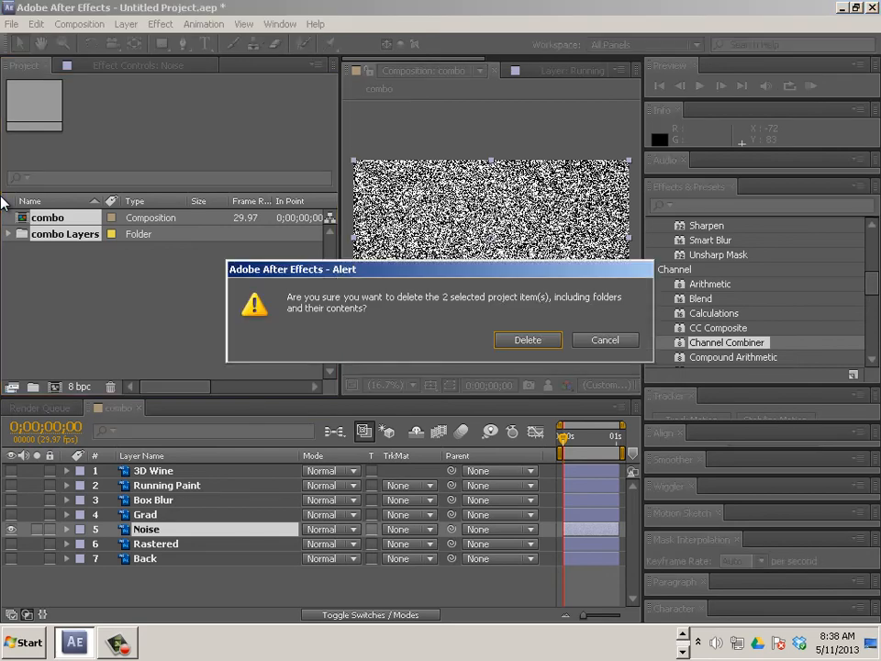
left_click(527, 340)
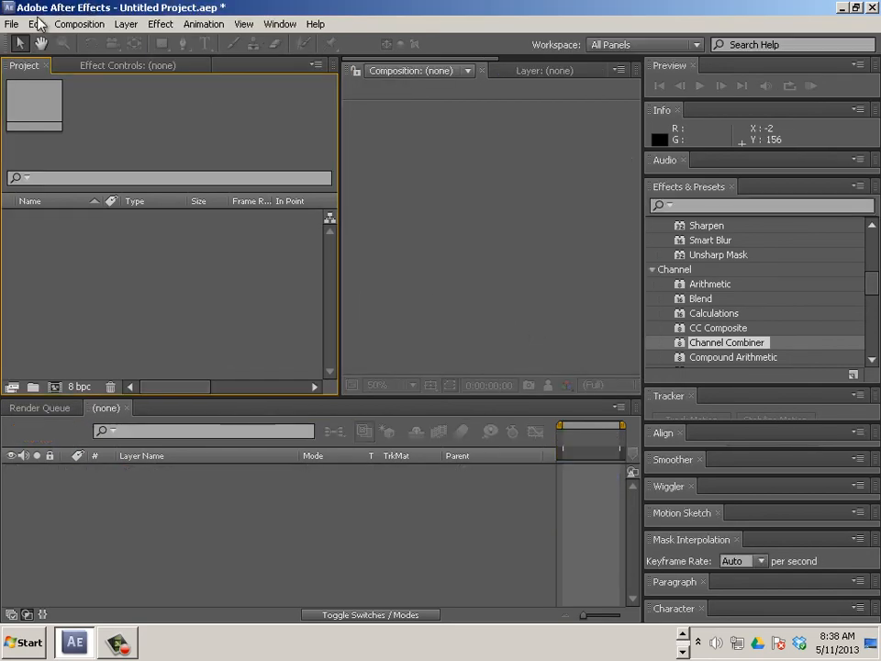
left_click(11, 24)
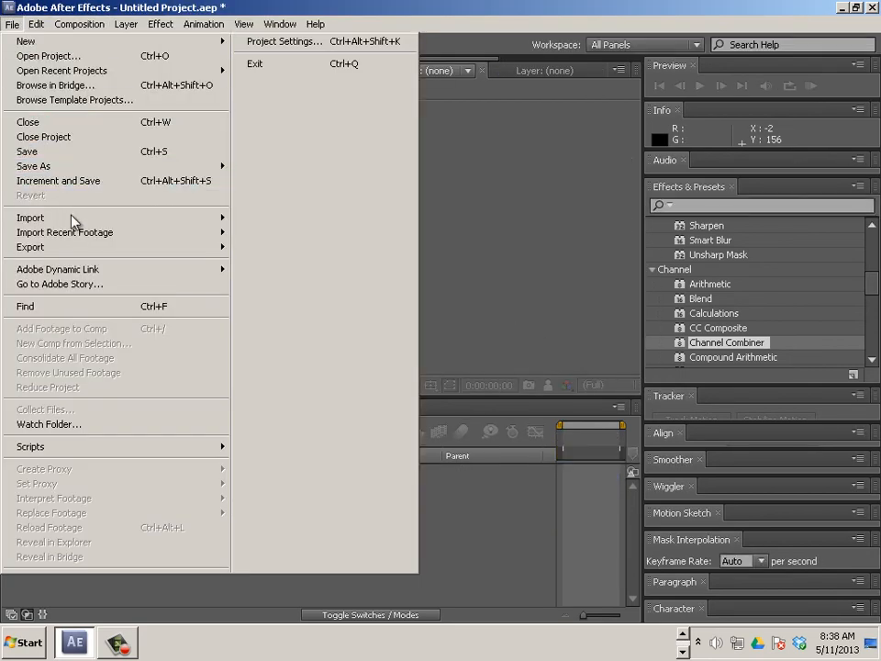
left_click(29, 216)
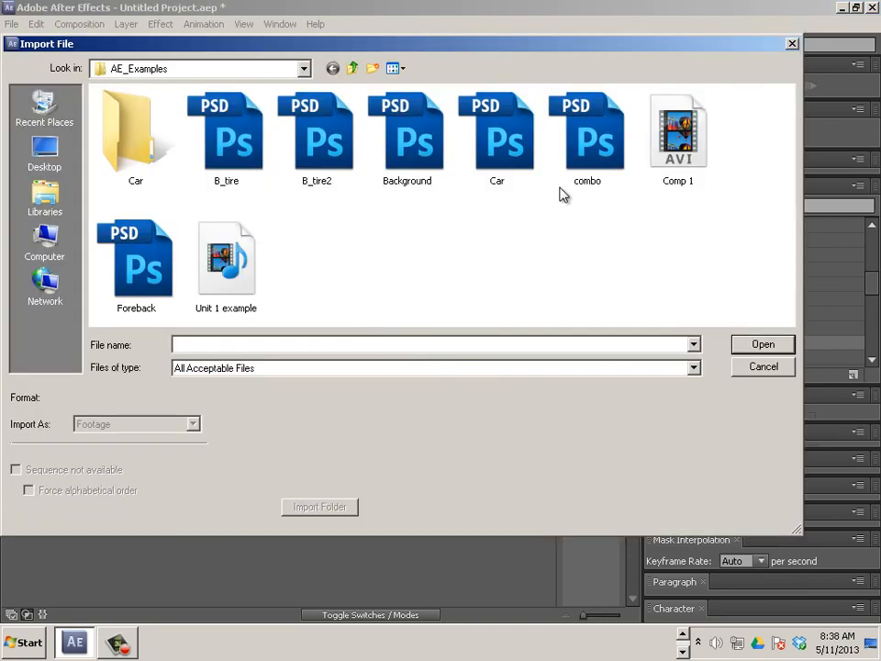
Import combo.psd as a composition with Live Photoshop 3D enabled
double_click(587, 138)
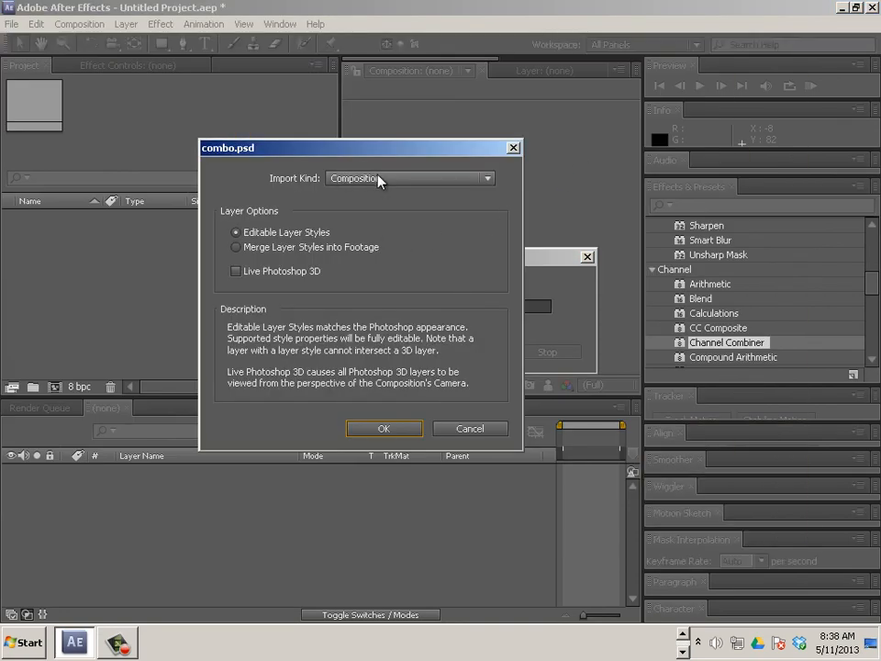
left_click(235, 272)
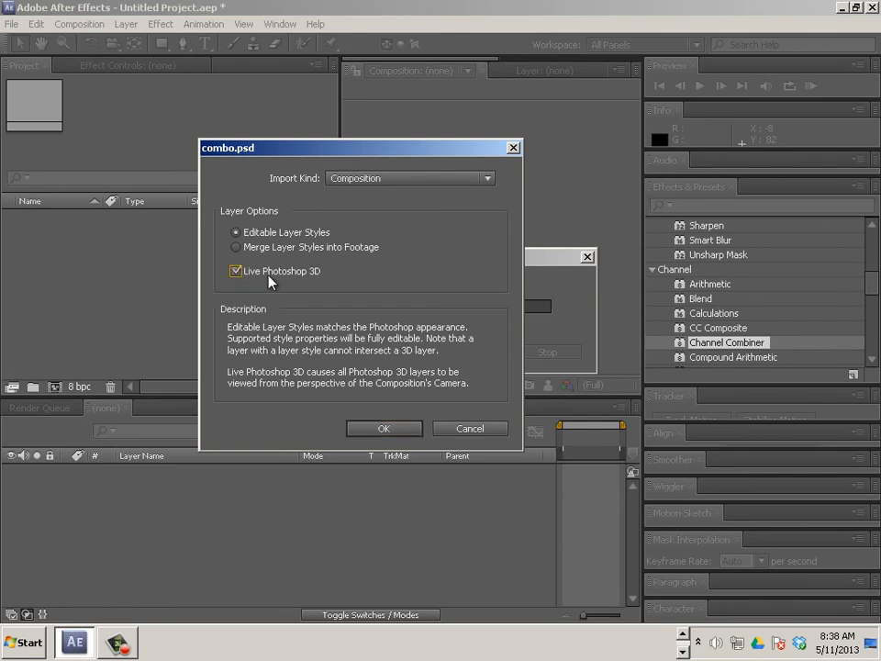
left_click(235, 272)
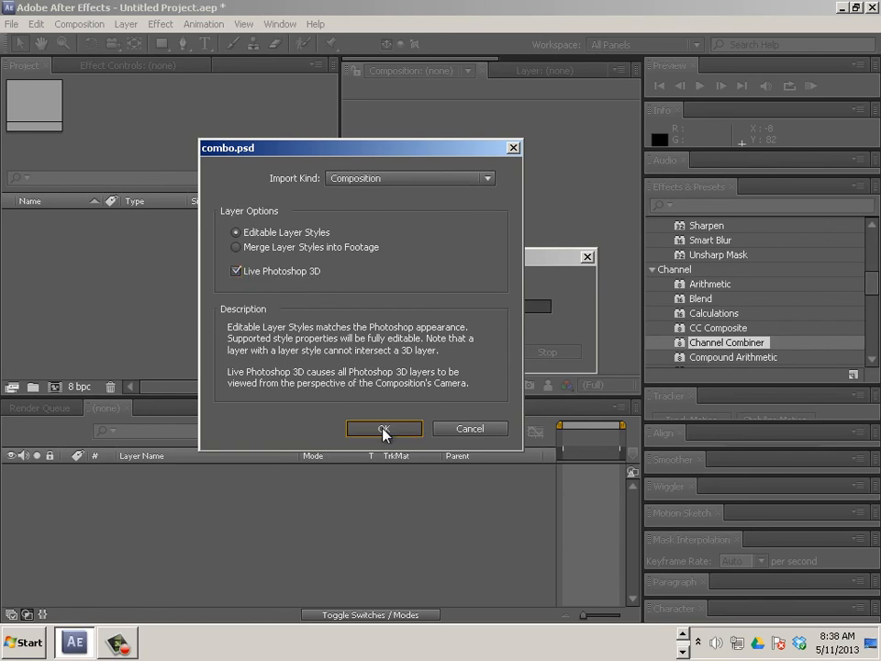
left_click(383, 429)
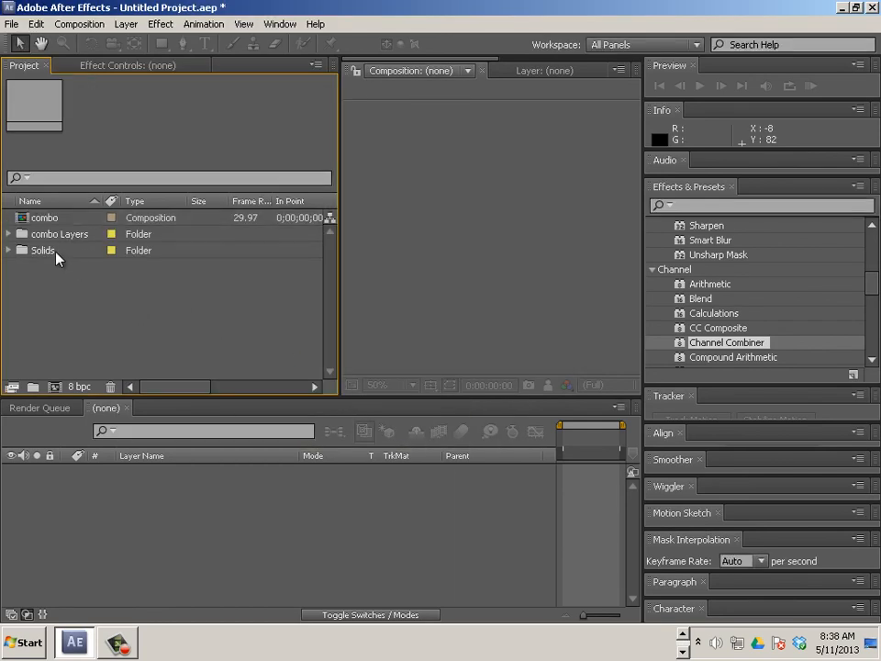
Open the re-imported combo composition and inspect its cloud and Bars layers
double_click(44, 217)
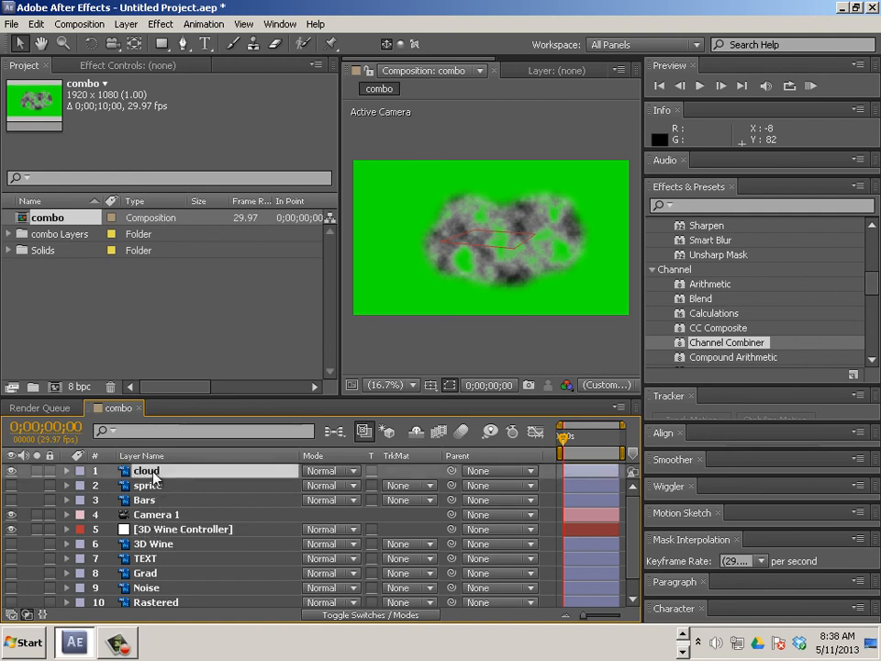
left_click(147, 484)
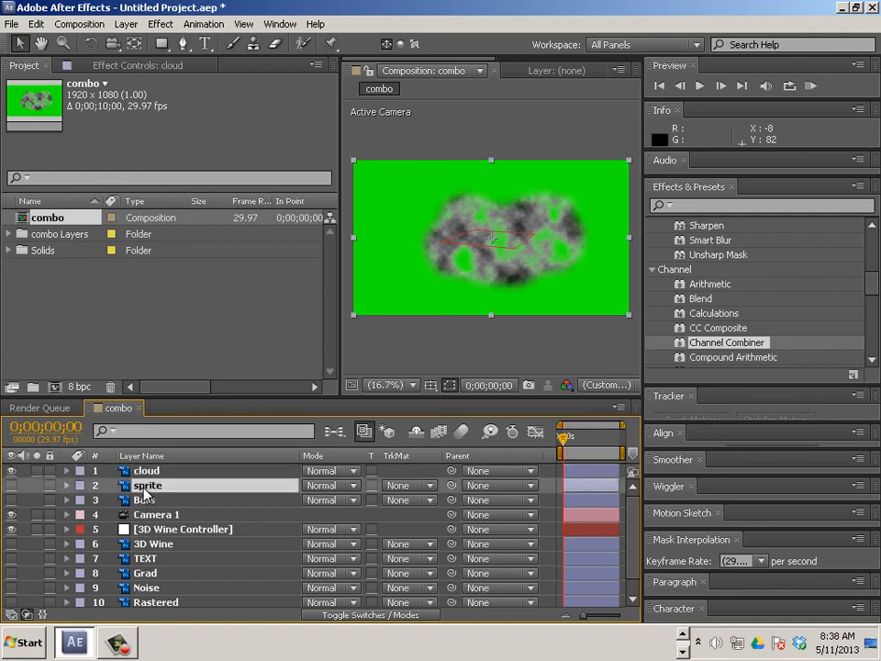
left_click(143, 500)
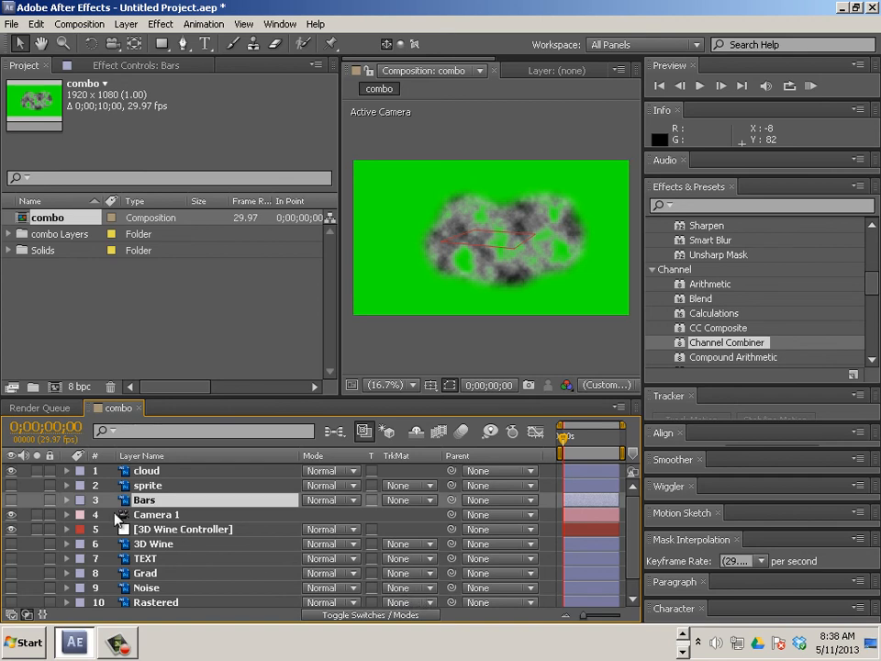